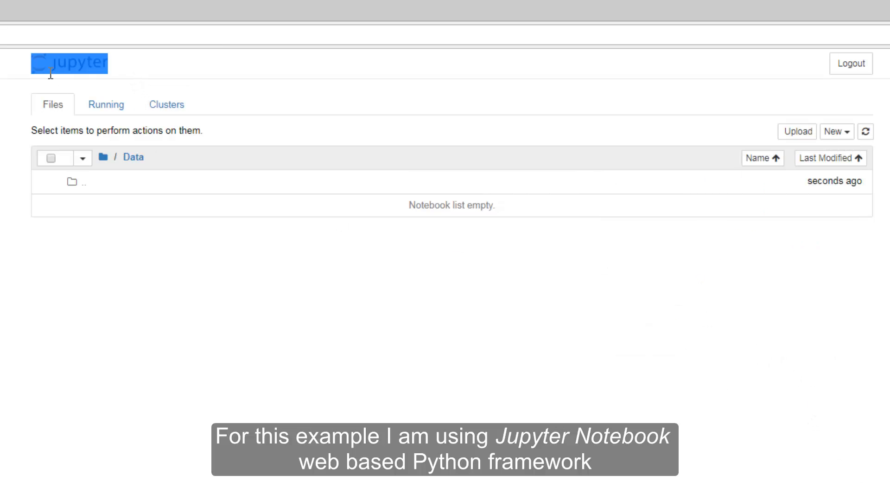
{"action": "mouse_move", "coordinate": [88, 331]}
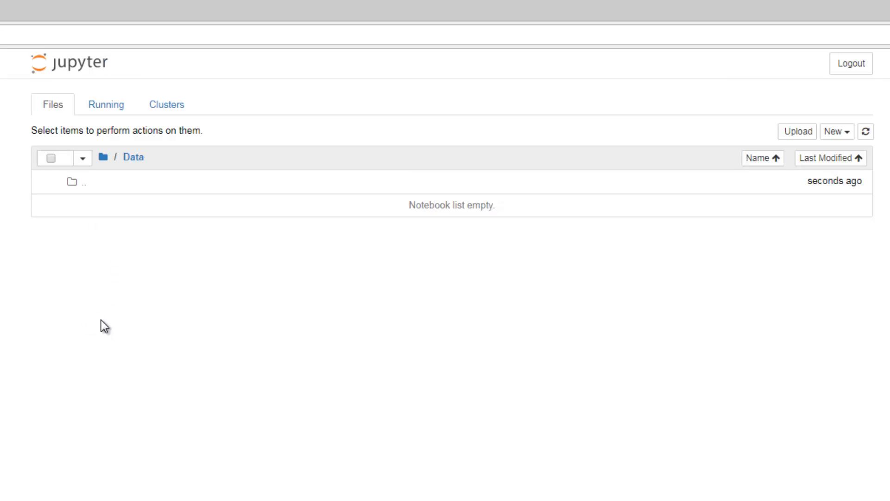
{"action": "mouse_move", "coordinate": [836, 130]}
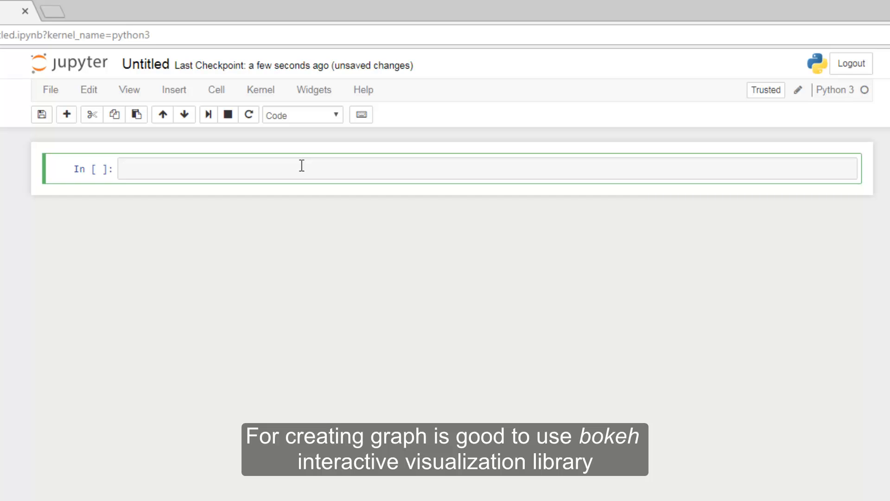
Step: Write the imports 'from bokeh.charts import Scatter' and 'import pandas', leaving a blank line below
{"action": "type", "text": "from"}
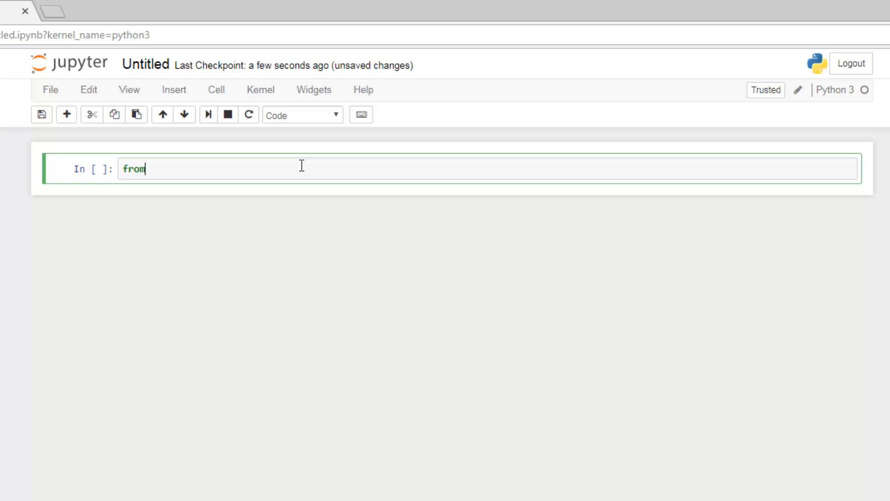
{"action": "type", "text": "boke"}
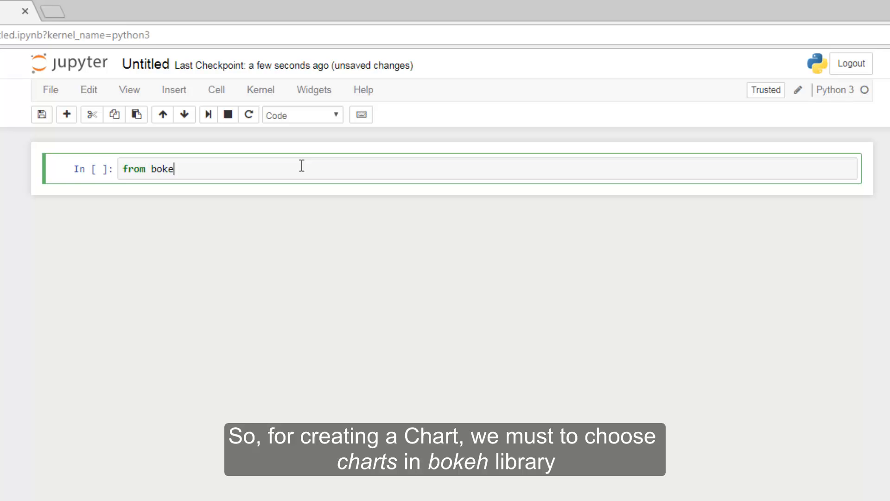
{"action": "type", "text": "h"}
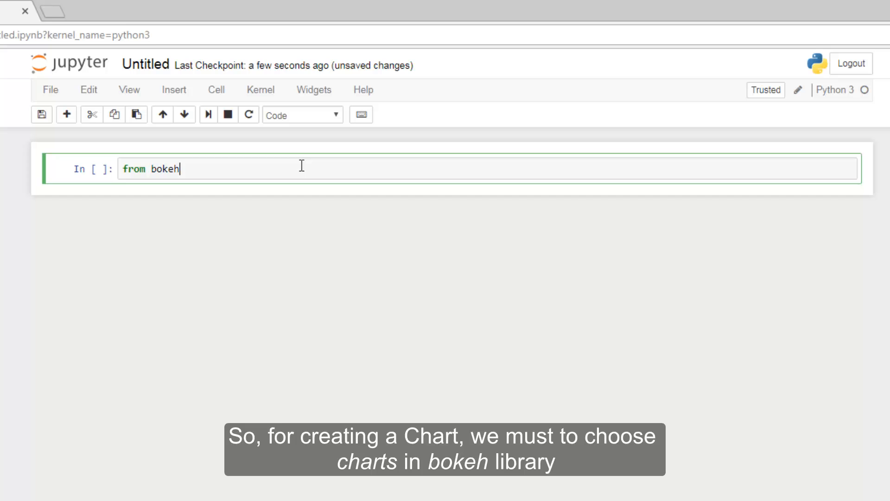
{"action": "type", "text": ".ch"}
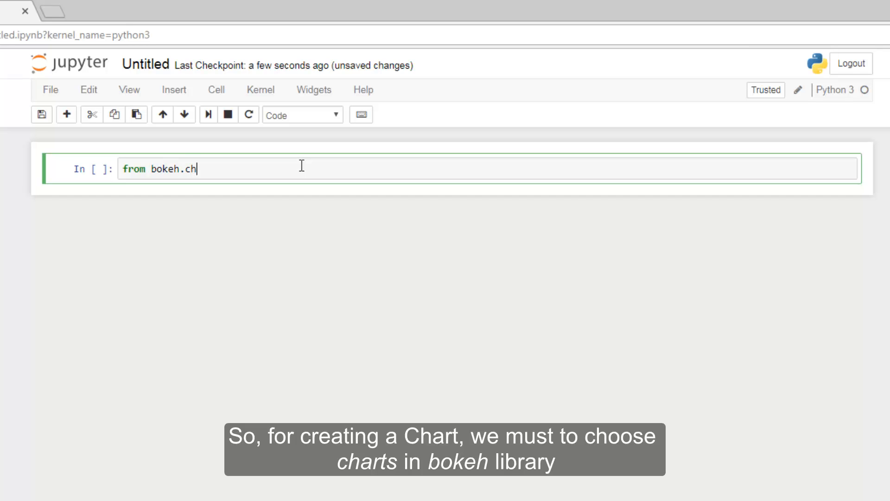
{"action": "type", "text": "arts"}
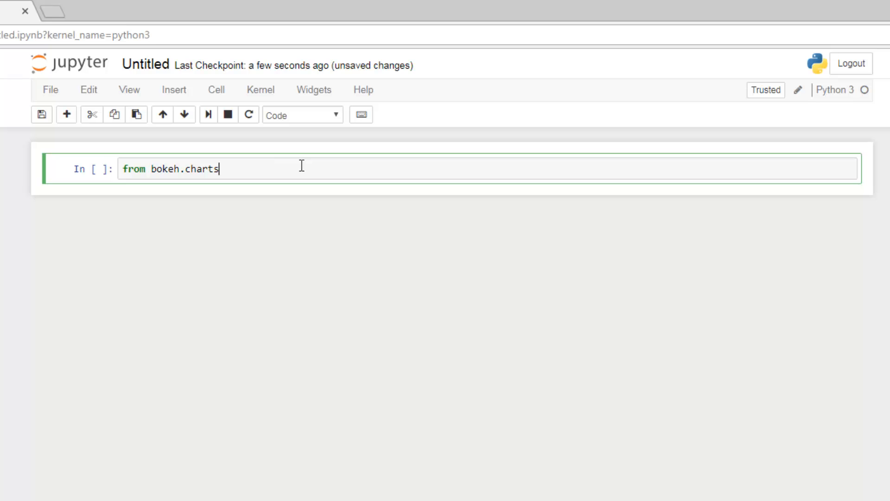
{"action": "type", "text": "im"}
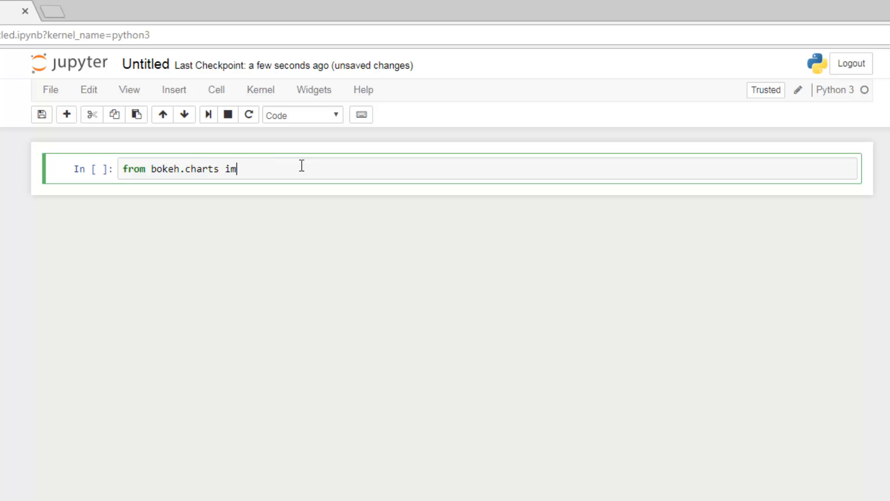
{"action": "type", "text": "port"}
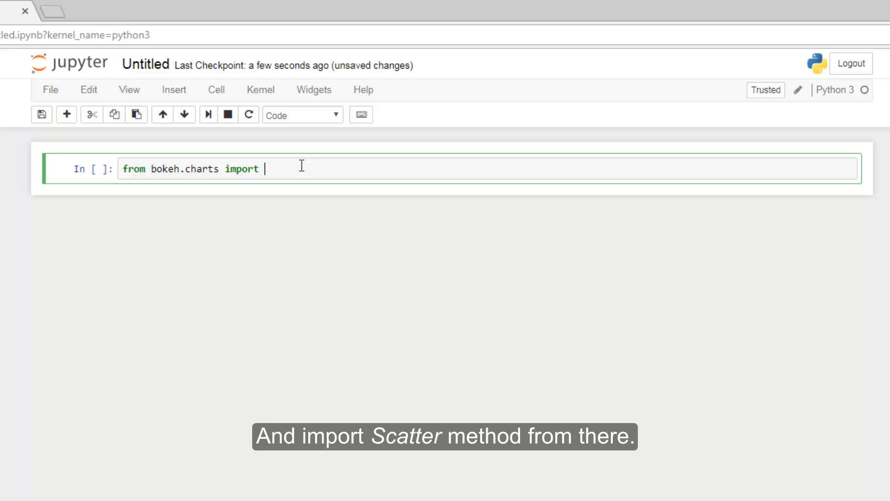
{"action": "type", "text": "Scatter"}
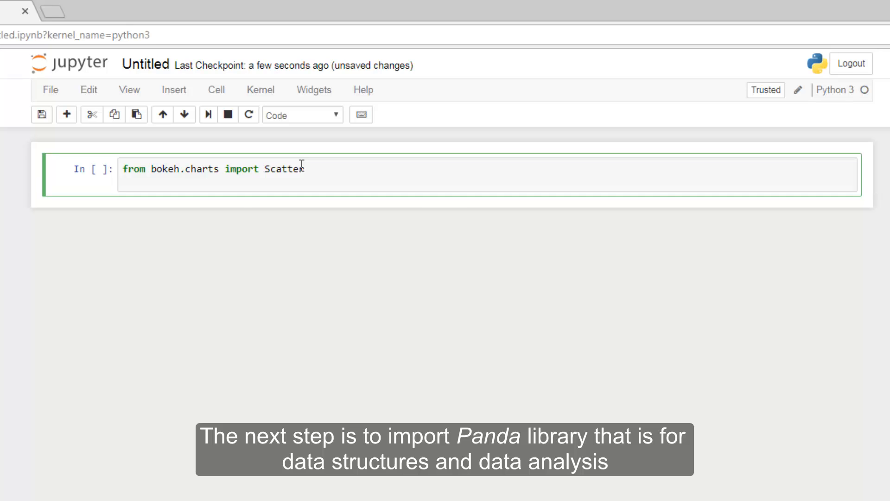
{"action": "type", "text": "import pandas"}
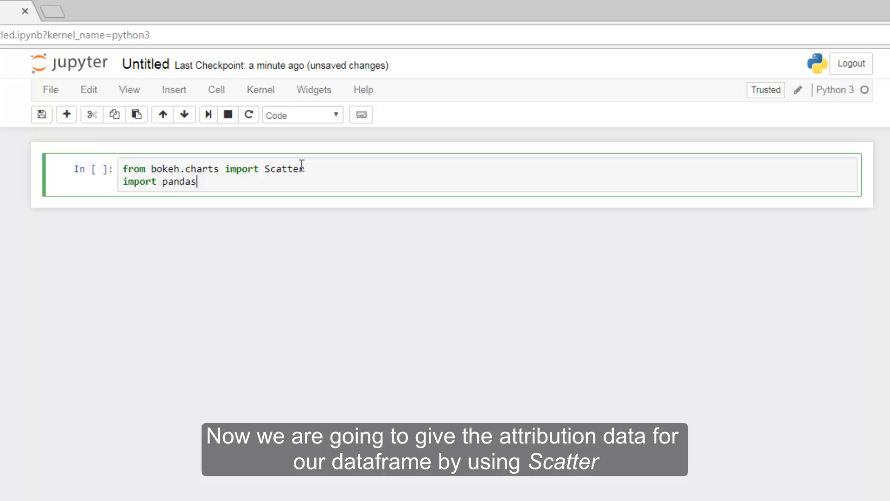
{"action": "key", "text": "enter"}
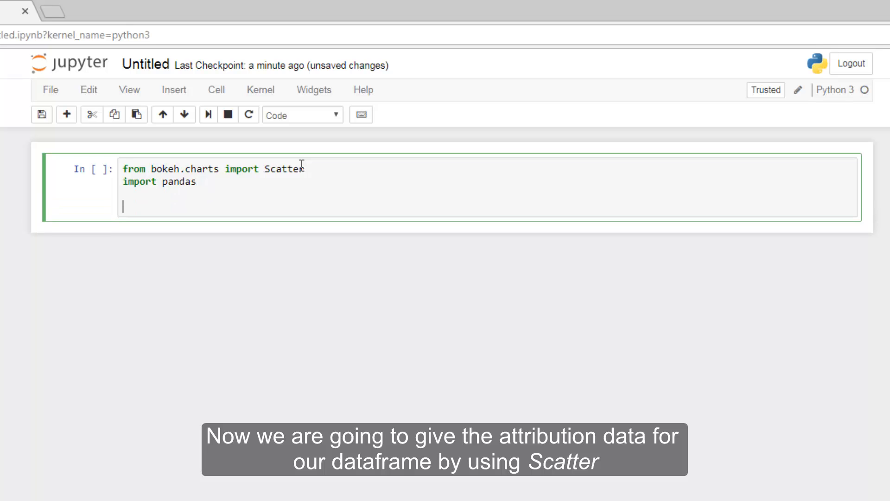
Step: Start the plot line p=Scatter(df to build a scatter chart from df
{"action": "type", "text": "p"}
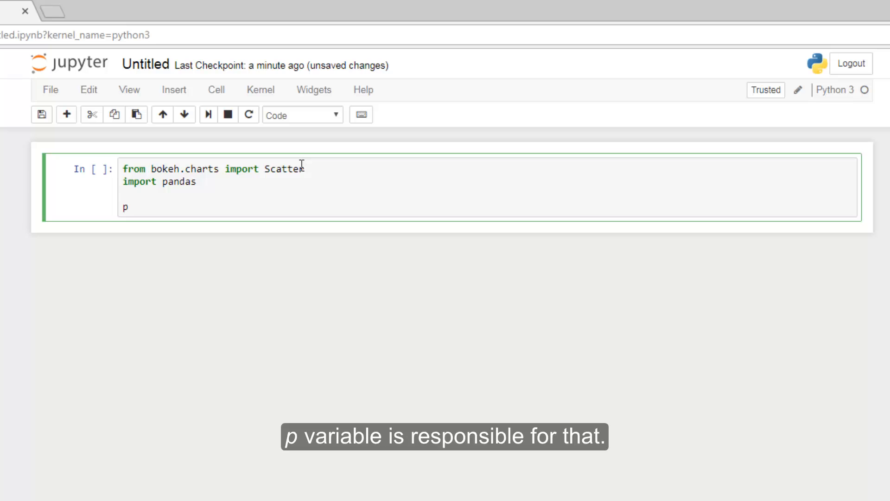
{"action": "type", "text": "="}
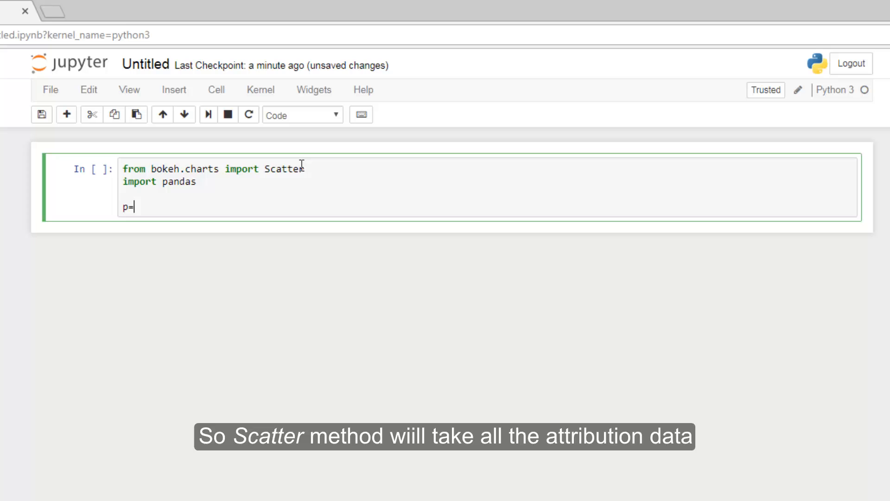
{"action": "type", "text": "Scatt"}
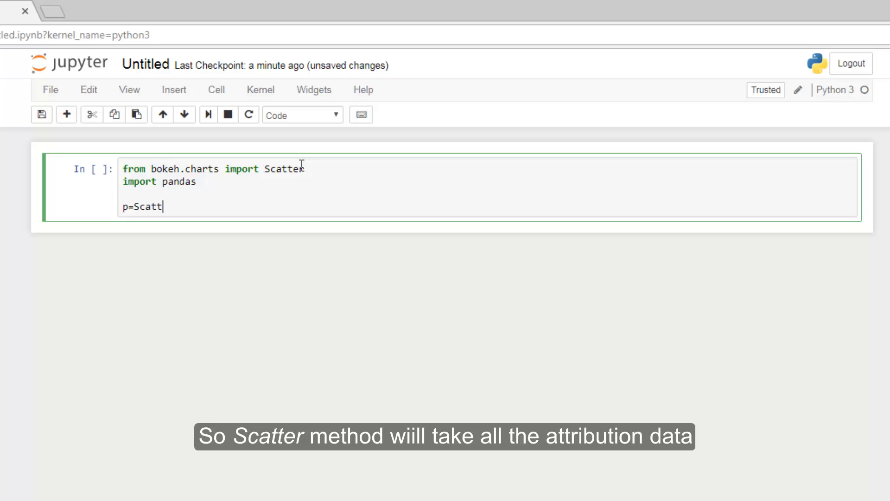
{"action": "type", "text": "er"}
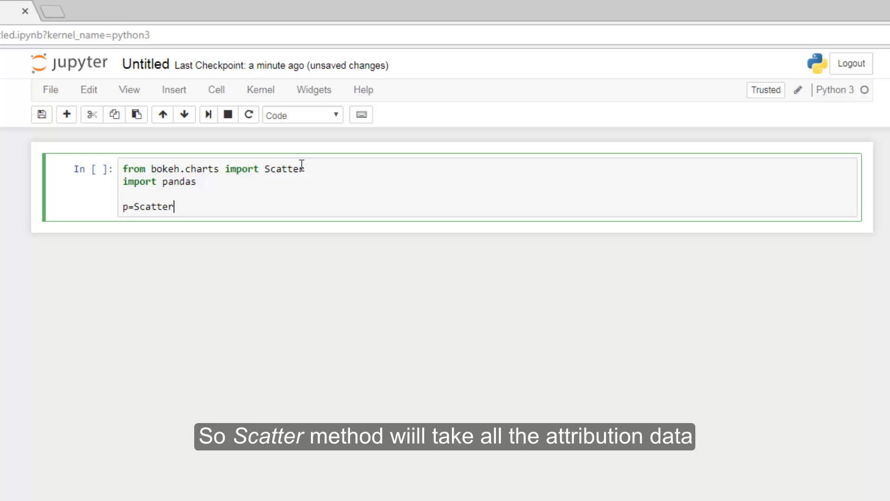
{"action": "type", "text": "()"}
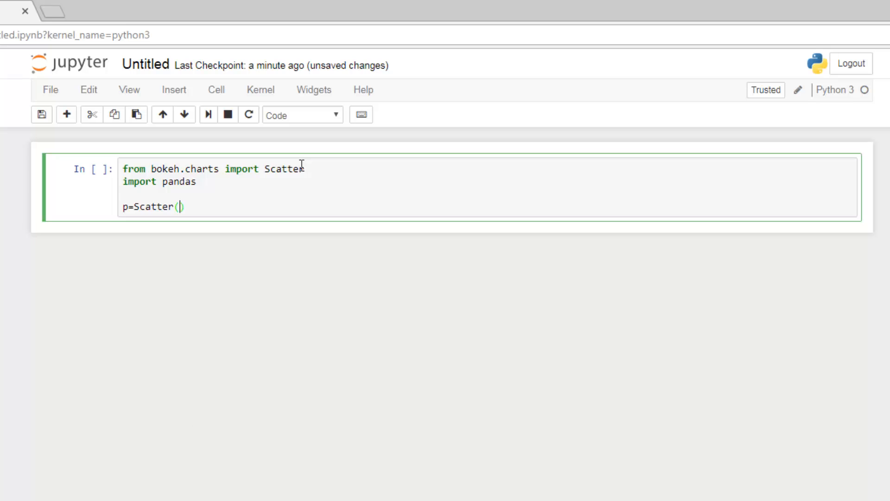
{"action": "type", "text": "d"}
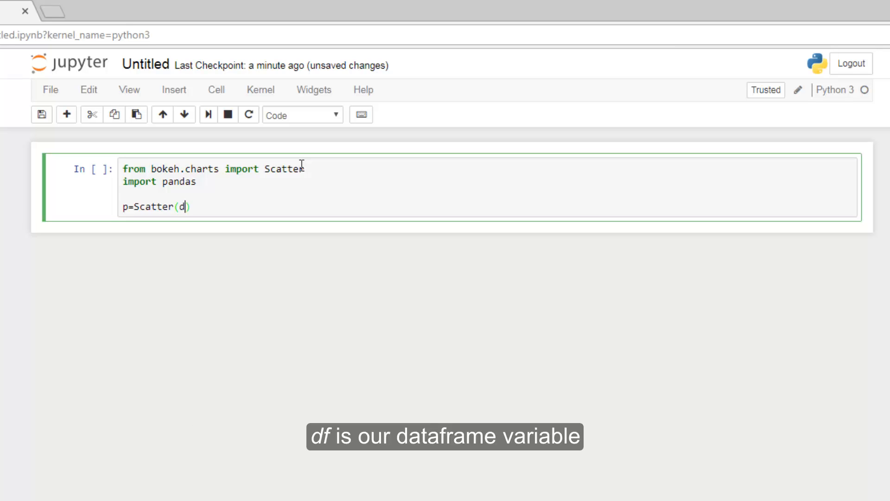
{"action": "type", "text": "f,"}
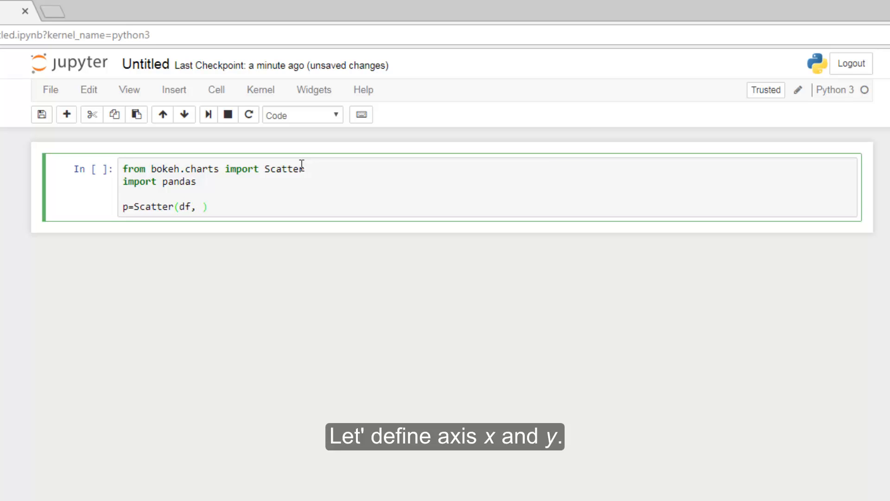
Step: Pass x='X' and y='Y' as the scatter axes, ready for a further argument
{"action": "type", "text": "x"}
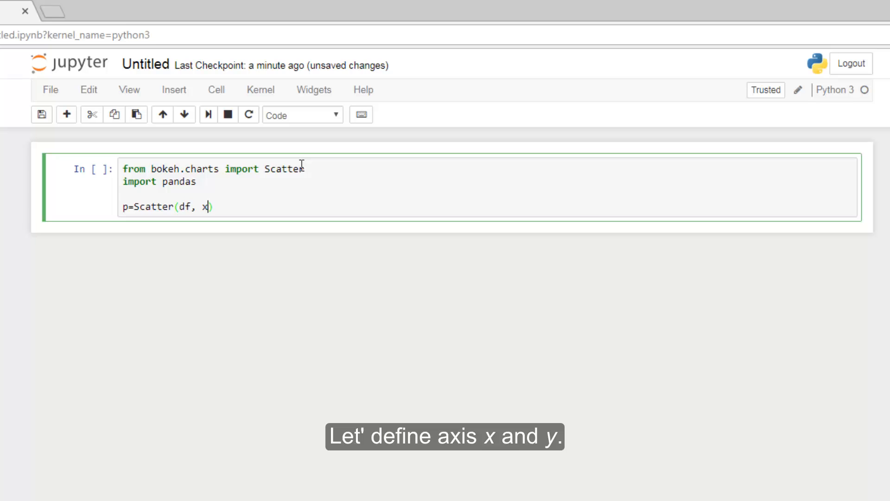
{"action": "type", "text": ","}
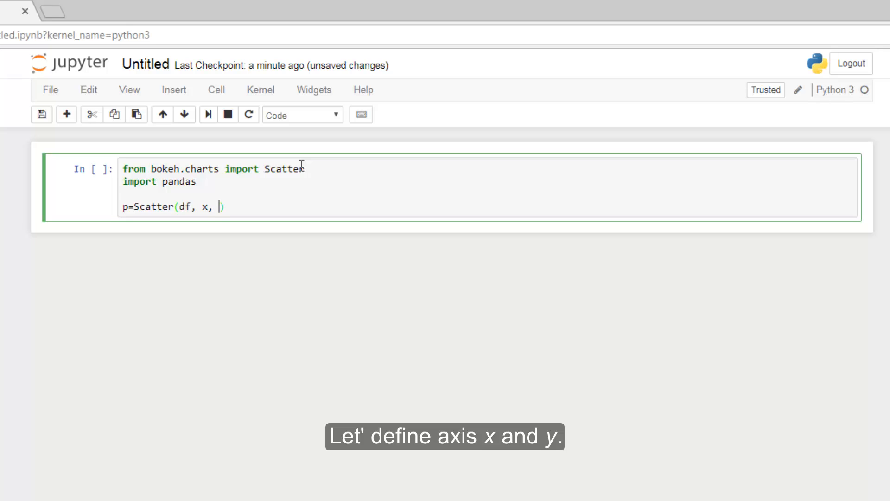
{"action": "type", "text": "y"}
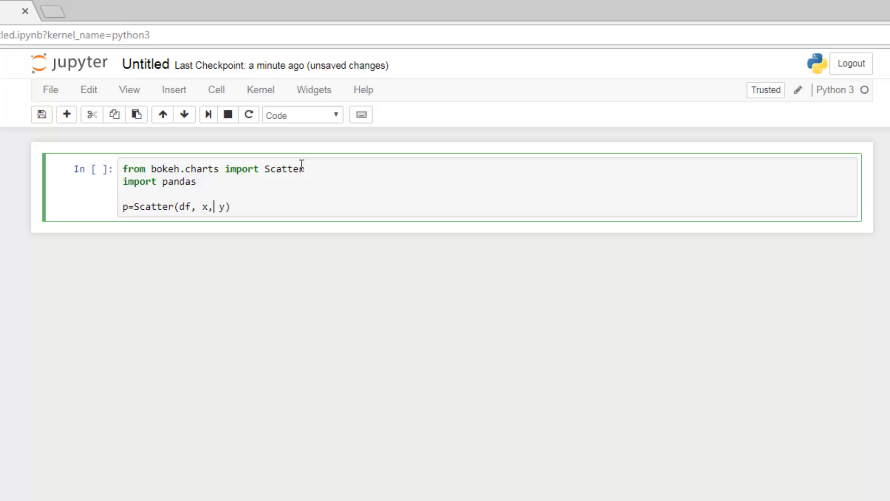
{"action": "type", "text": "="}
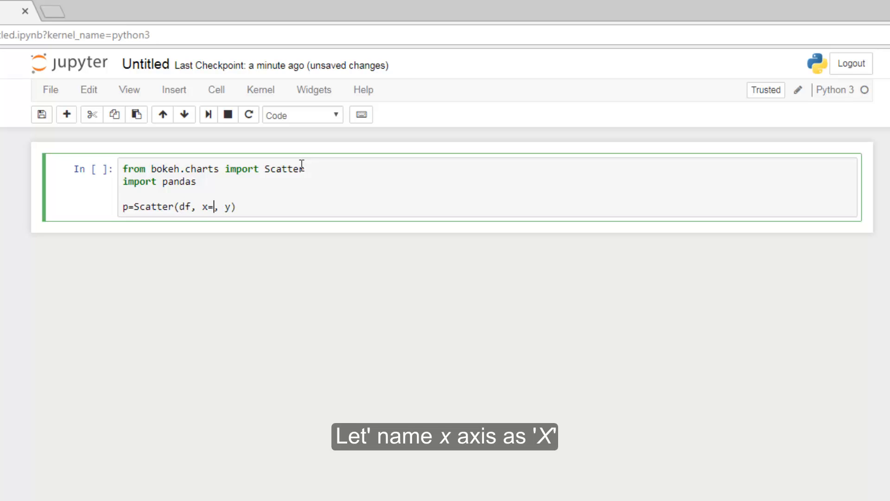
{"action": "type", "text": "'X'"}
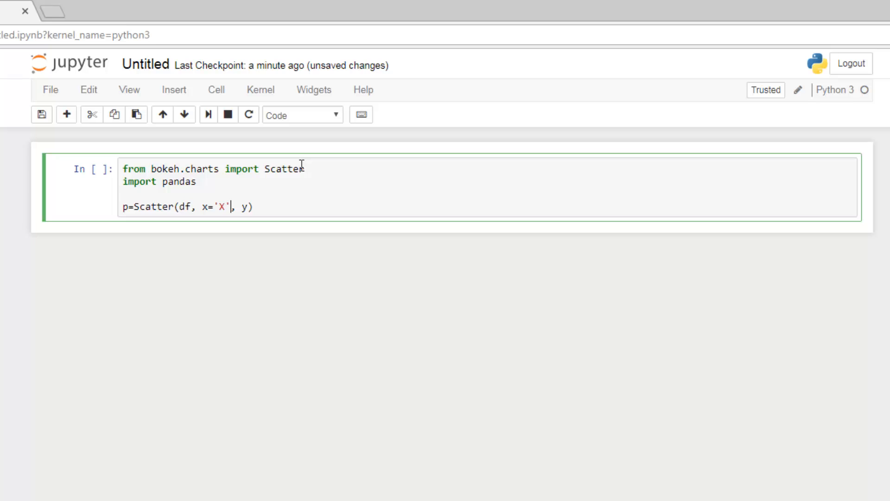
{"action": "type", "text": "="}
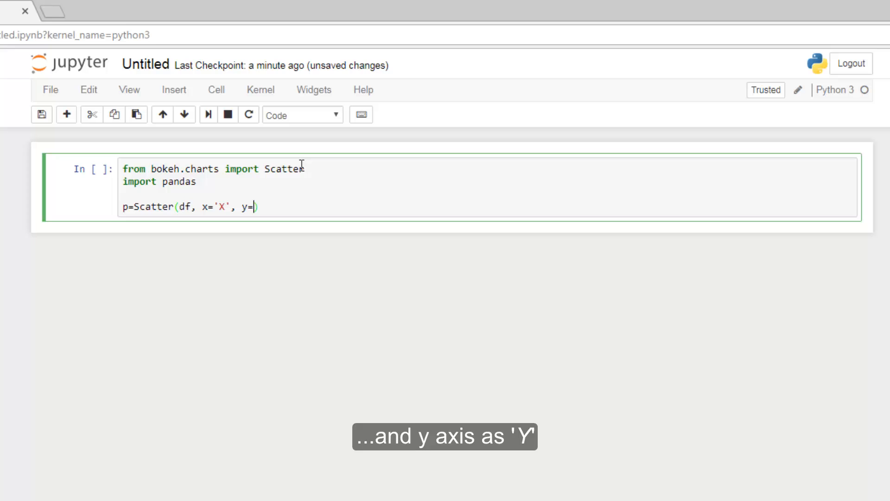
{"action": "type", "text": "''"}
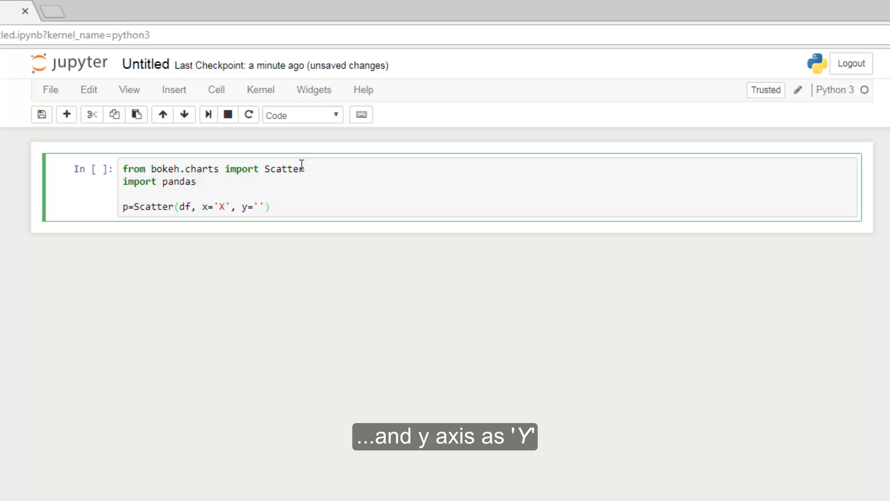
{"action": "type", "text": "Y"}
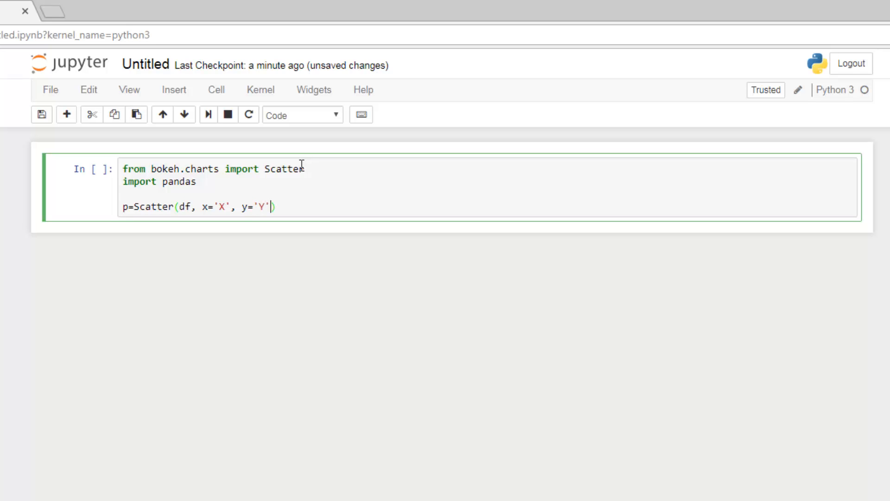
{"action": "type", "text": ","}
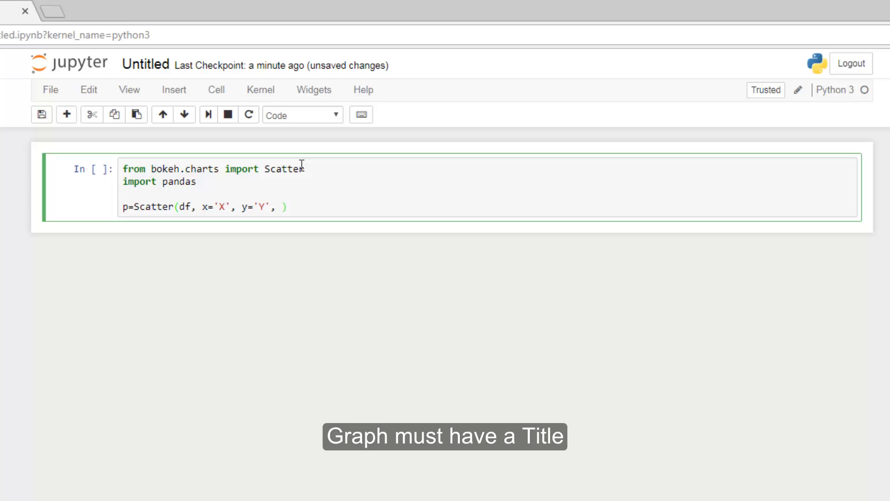
Step: Give the Scatter call the title "Currency rate"
{"action": "type", "text": "title="}
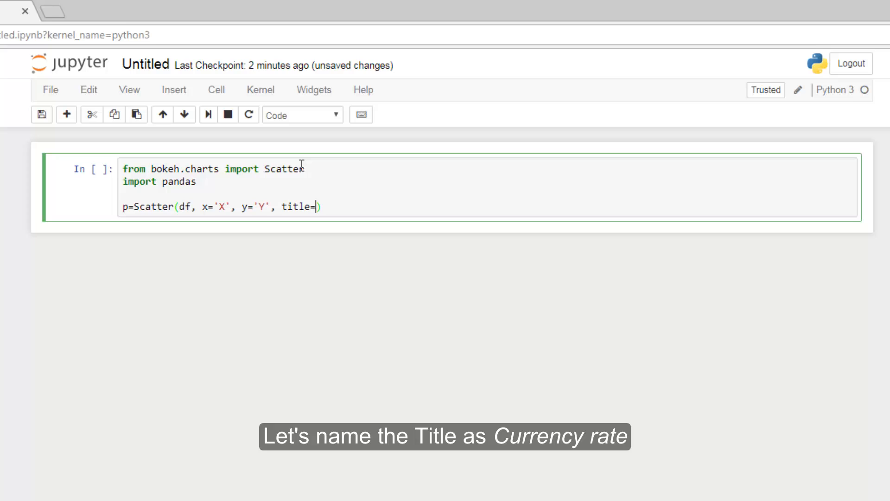
{"action": "type", "text": "\""}
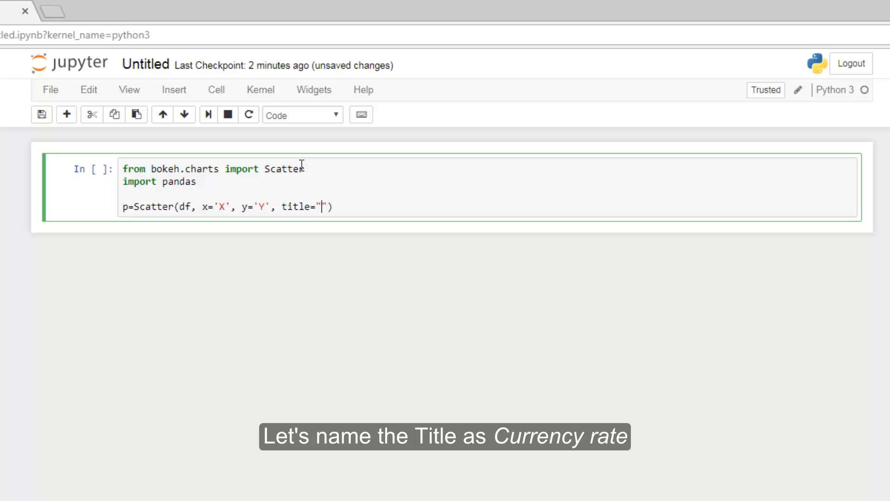
{"action": "type", "text": "Currency rate"}
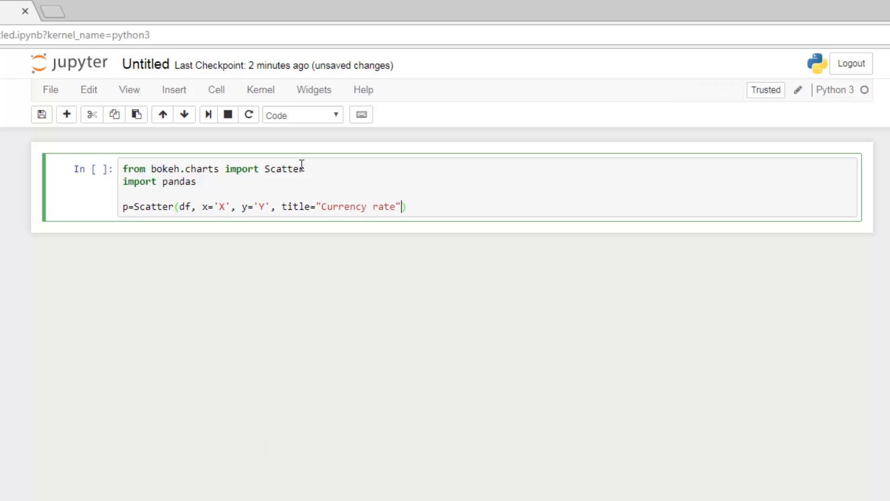
{"action": "type", "text": "\", \""}
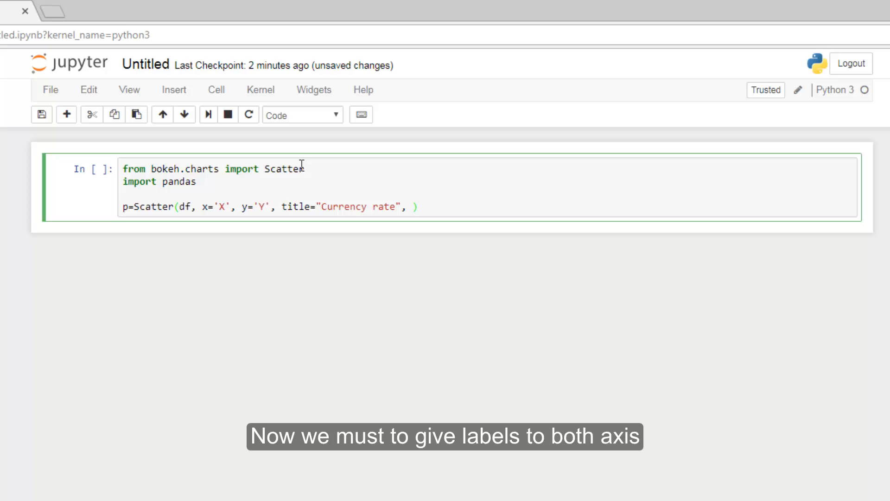
Step: Add xlabel "Days of month" and ylabel "Value the currency rate USD/EUR"
{"action": "type", "text": "x"}
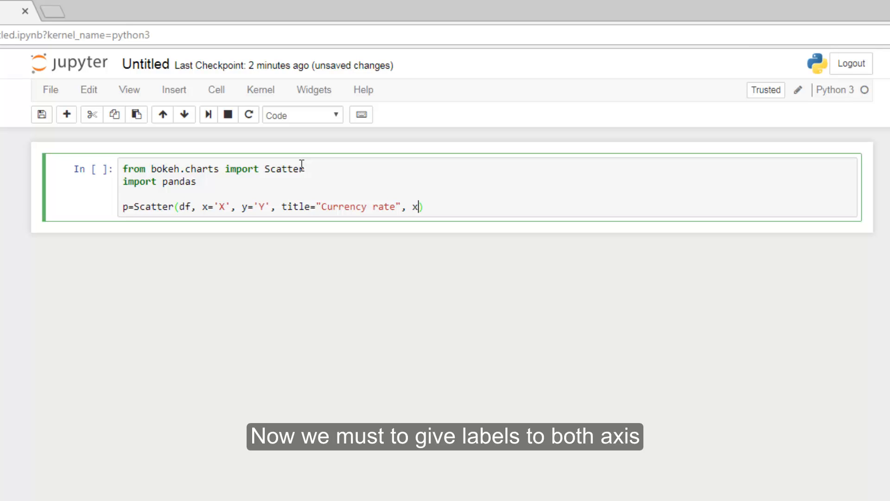
{"action": "type", "text": "label="}
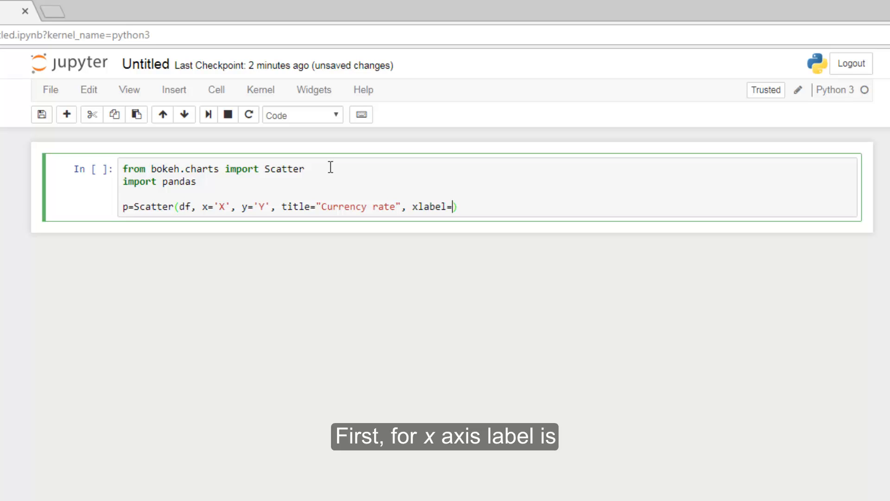
{"action": "type", "text": "\"'\""}
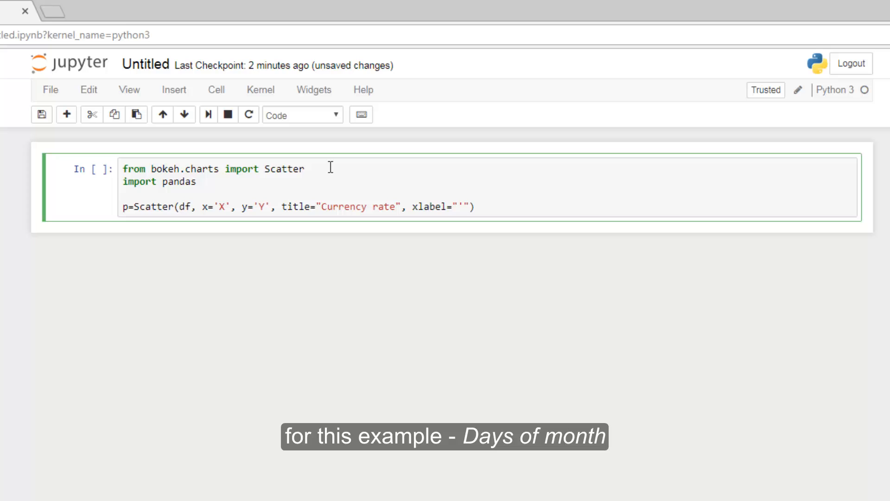
{"action": "type", "text": "Days of month"}
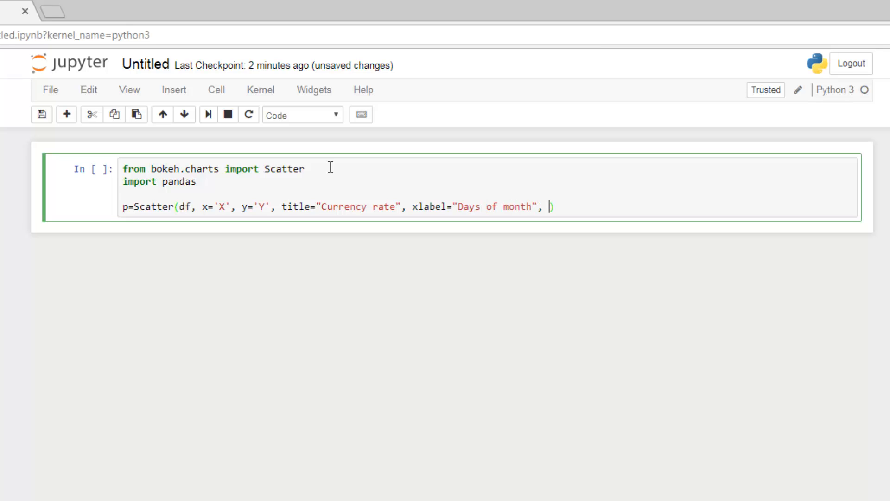
{"action": "type", "text": "y"}
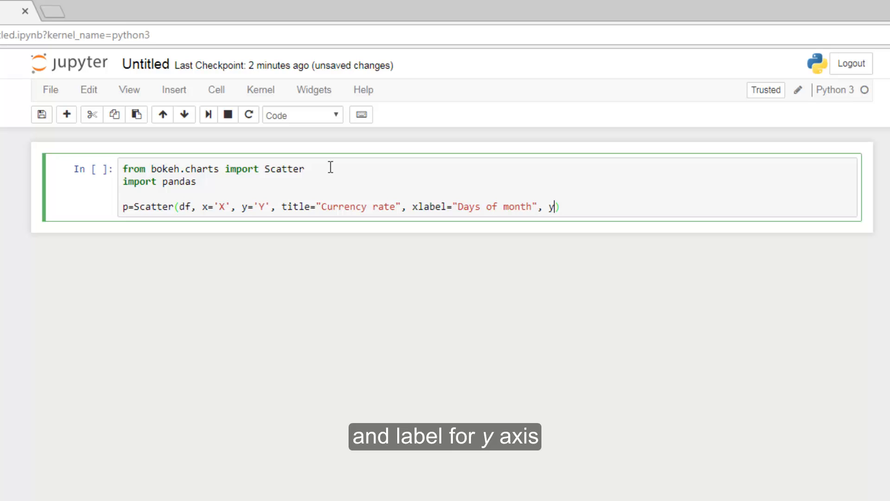
{"action": "type", "text": "label="}
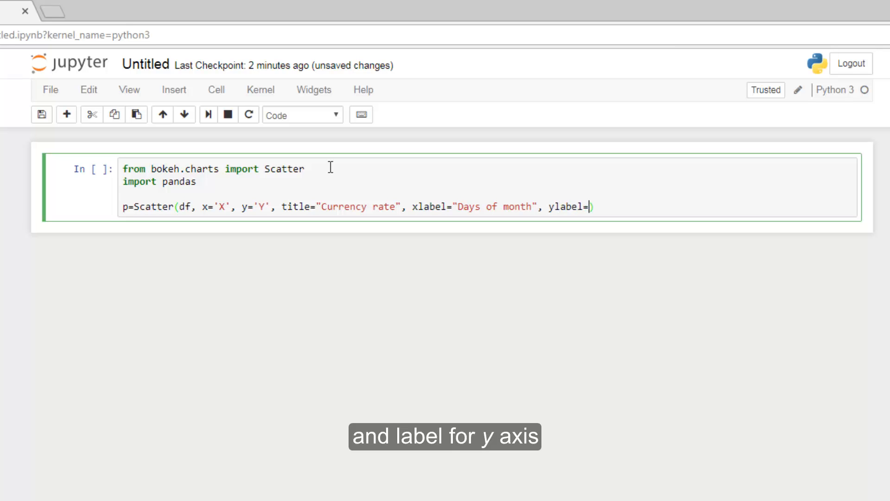
{"action": "type", "text": "\"\""}
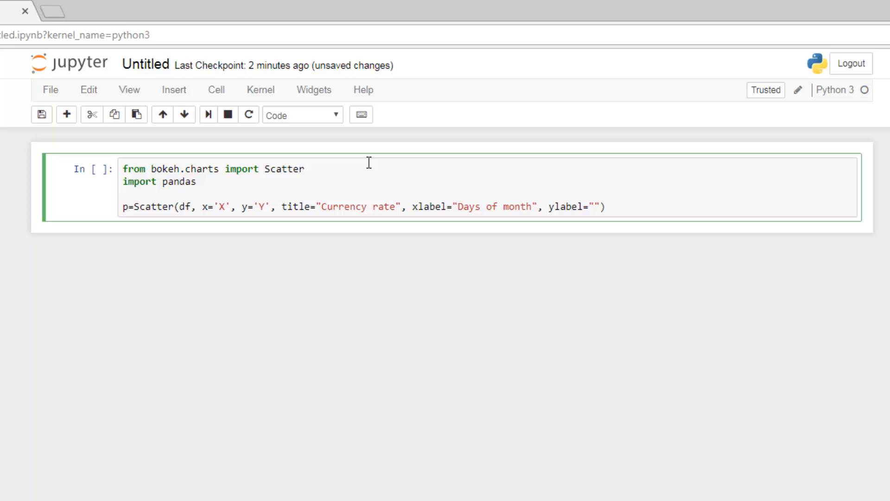
{"action": "type", "text": "Value the currency rate"}
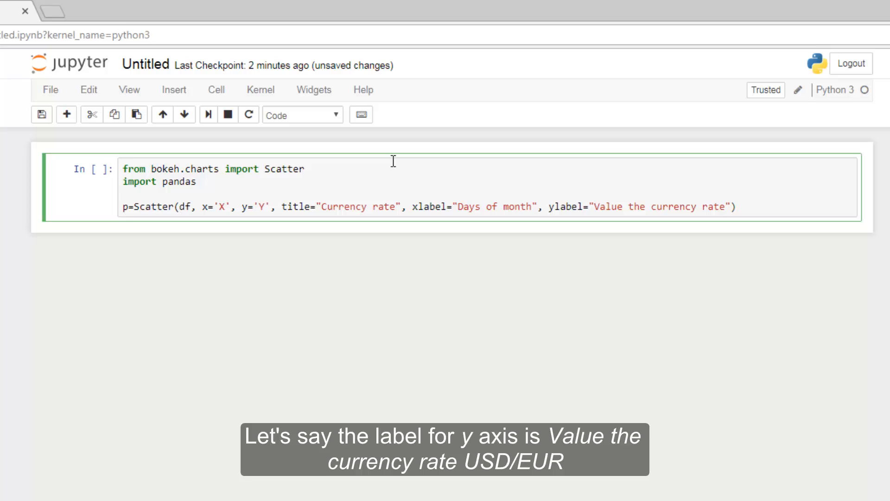
{"action": "type", "text": "USD/EUR"}
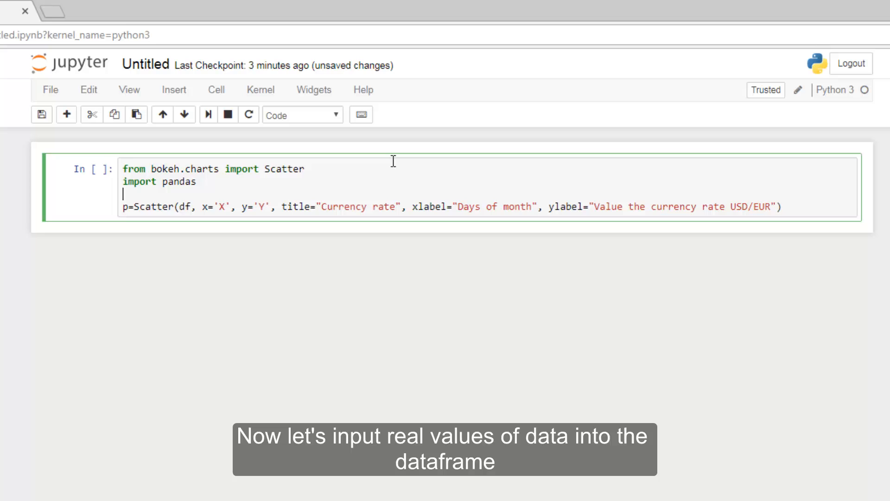
Step: Above the Scatter call define df["X"]=[1,7,14,21,28] and an empty df["Y"] list
{"action": "key", "text": "enter"}
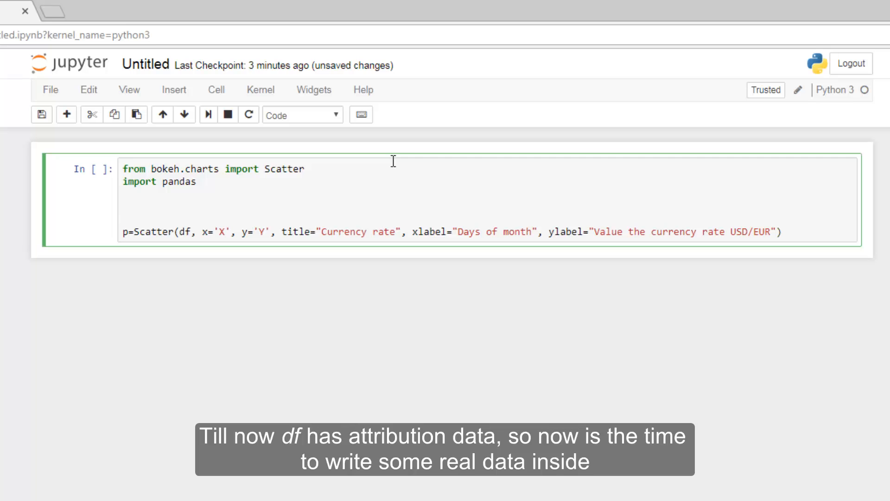
{"action": "type", "text": "df"}
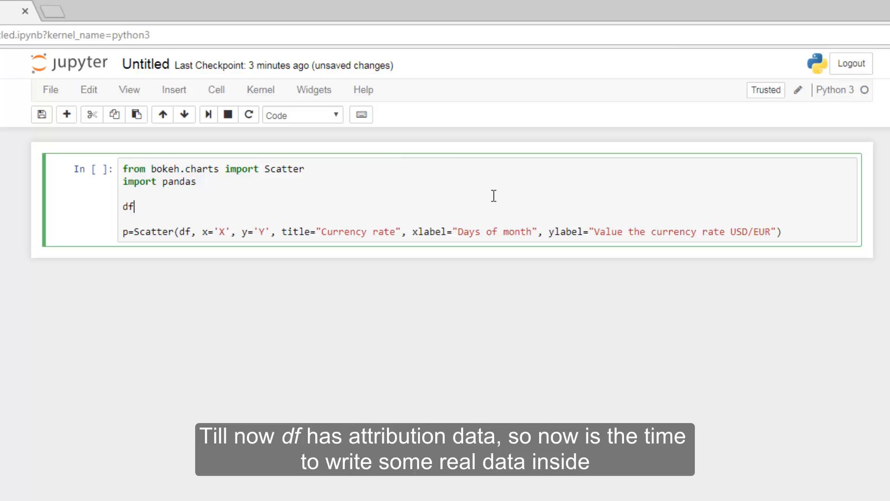
{"action": "type", "text": "[]"}
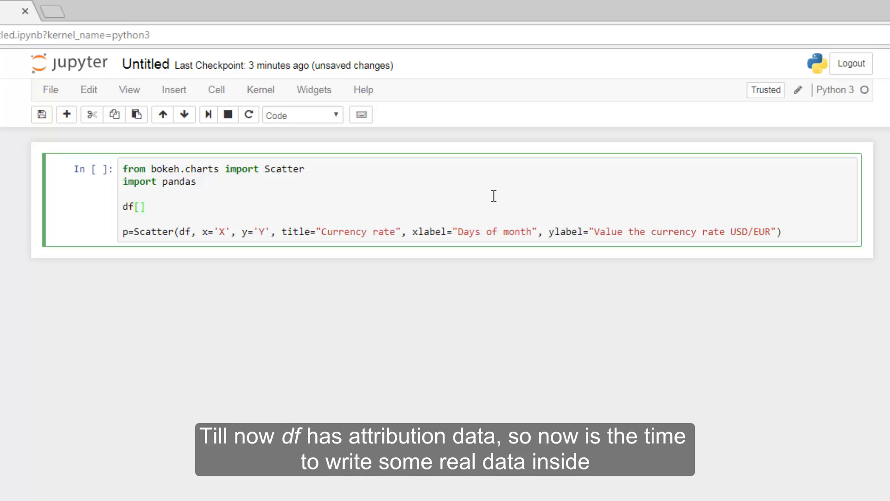
{"action": "type", "text": "\"X\""}
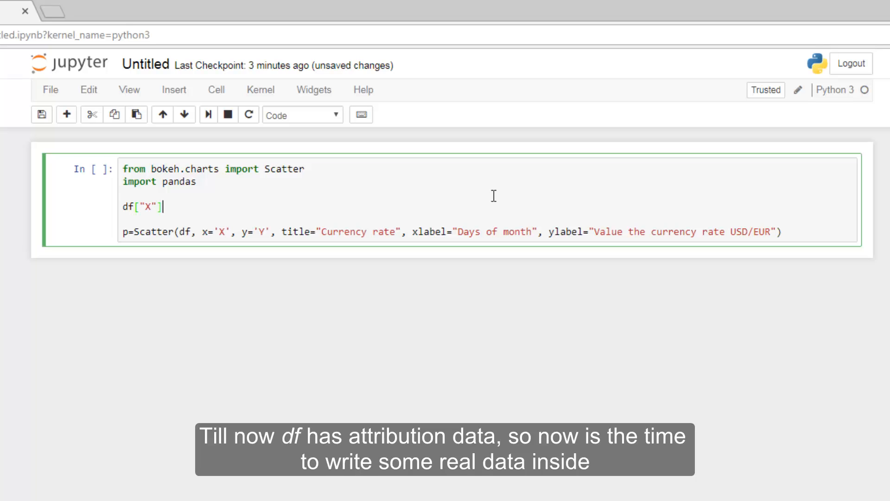
{"action": "type", "text": "="}
{"action": "type", "text": "df"}
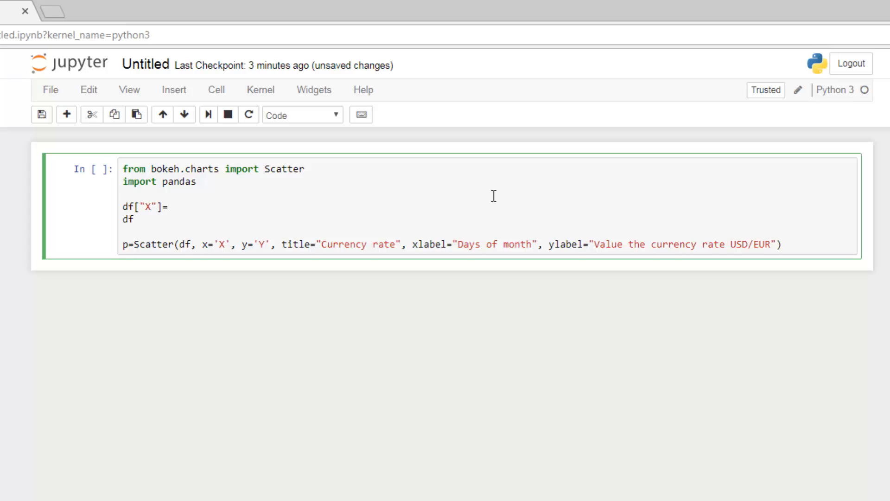
{"action": "type", "text": "["}
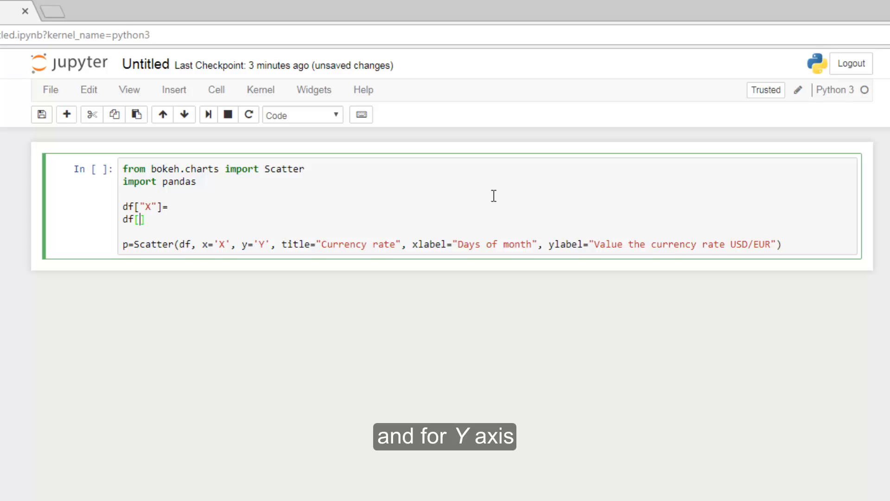
{"action": "type", "text": "\"Y\"]"}
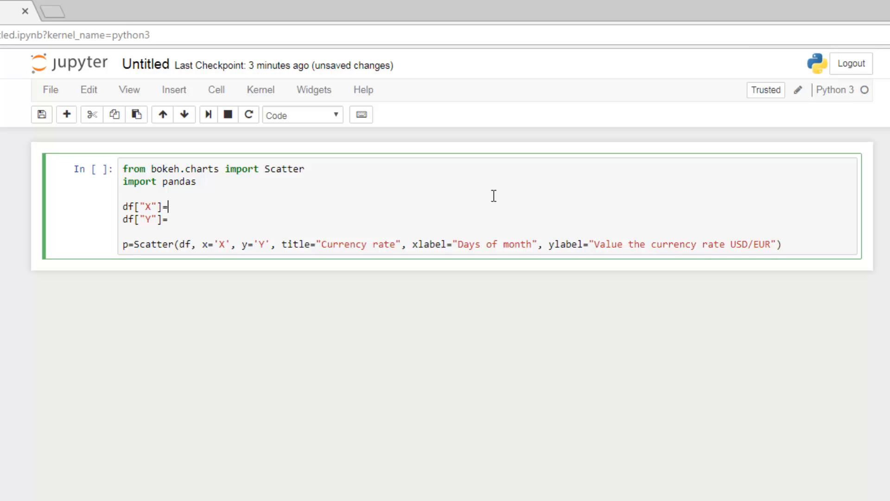
{"action": "type", "text": "[]"}
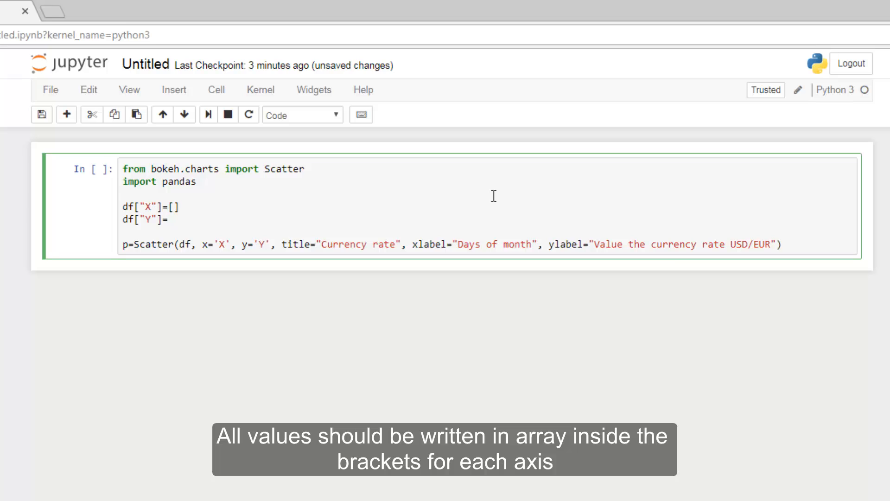
{"action": "type", "text": "[]"}
{"action": "type", "text": "1,7"}
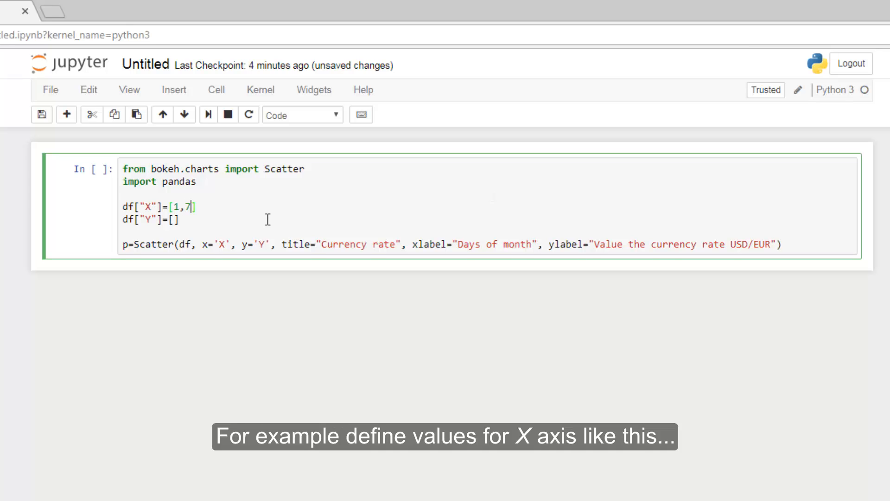
{"action": "type", "text": ",14,21,28"}
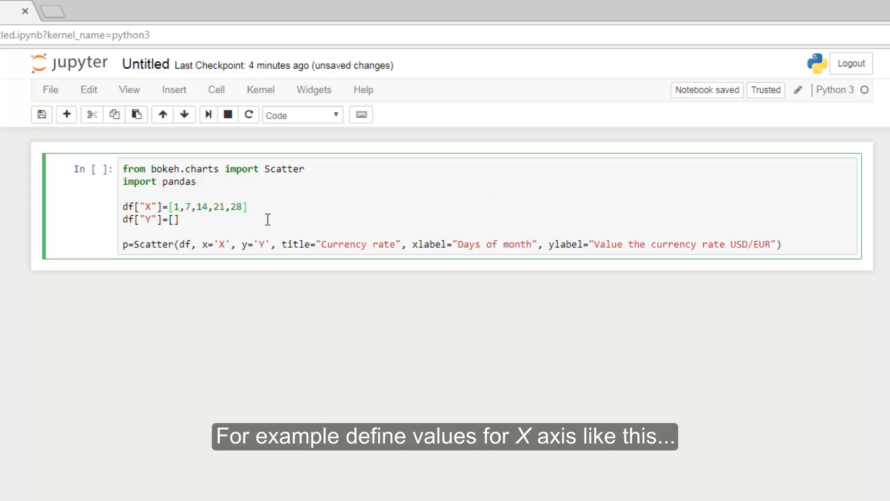
Step: Fill df["Y"] with the currency rates 1.21,1.14,1.28,1.57,1.44
{"action": "left_click", "coordinate": [175, 220]}
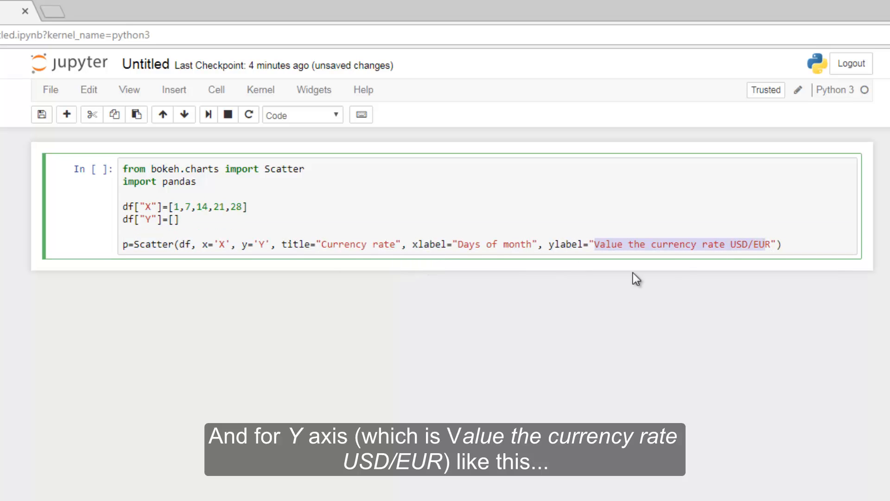
{"action": "left_click", "coordinate": [173, 220]}
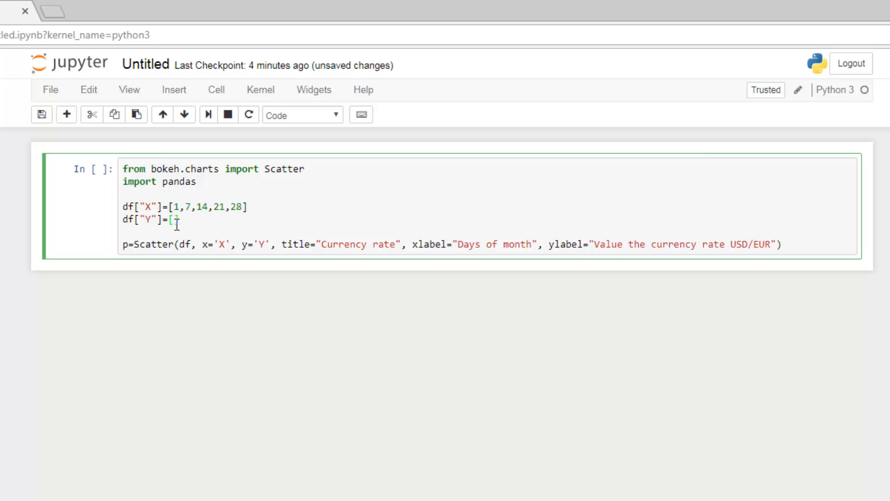
{"action": "type", "text": "1,2,1.14,1.28,1.57,1.44"}
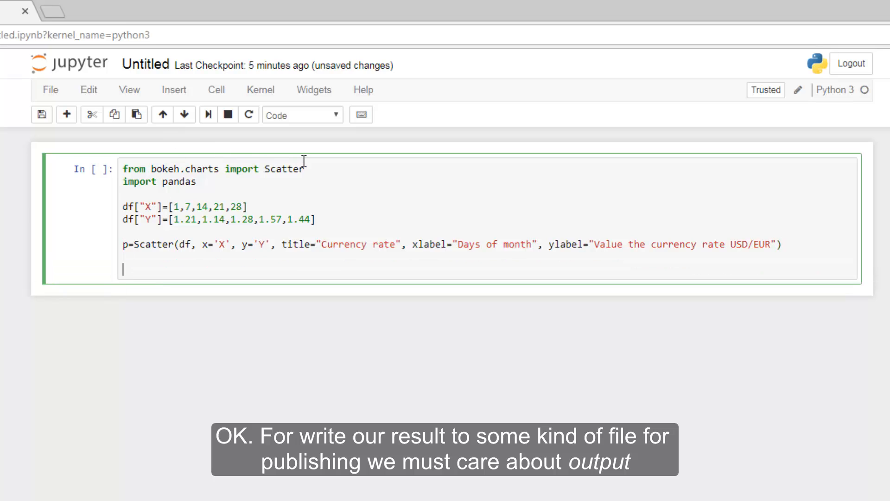
Step: Import output_file from bokeh.charts and add an output_file("") call at the end of the cell
{"action": "type", "text": ","}
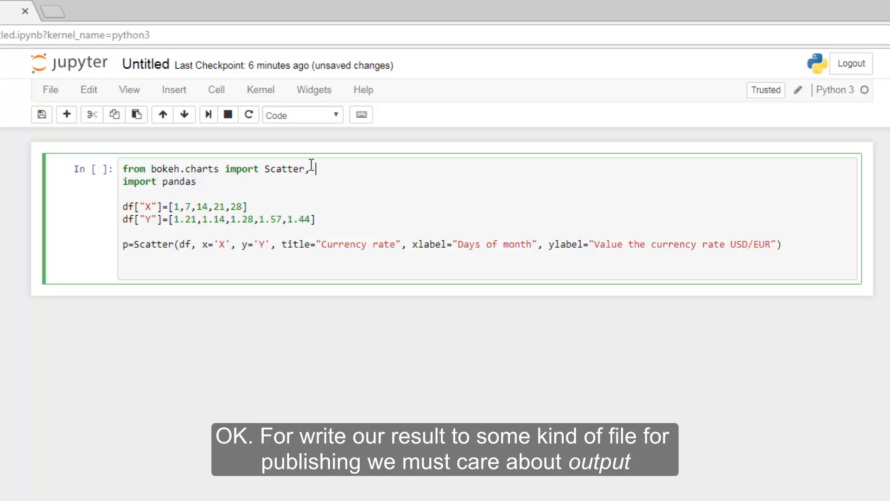
{"action": "type", "text": "output"}
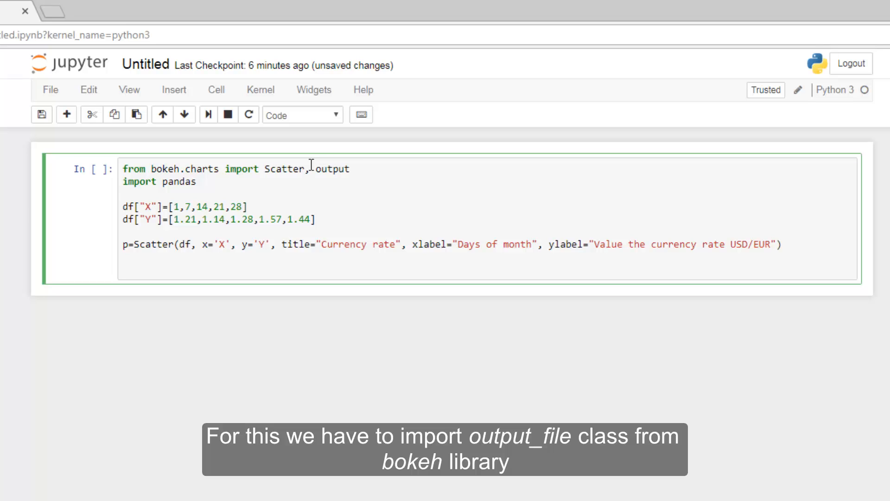
{"action": "type", "text": "_file"}
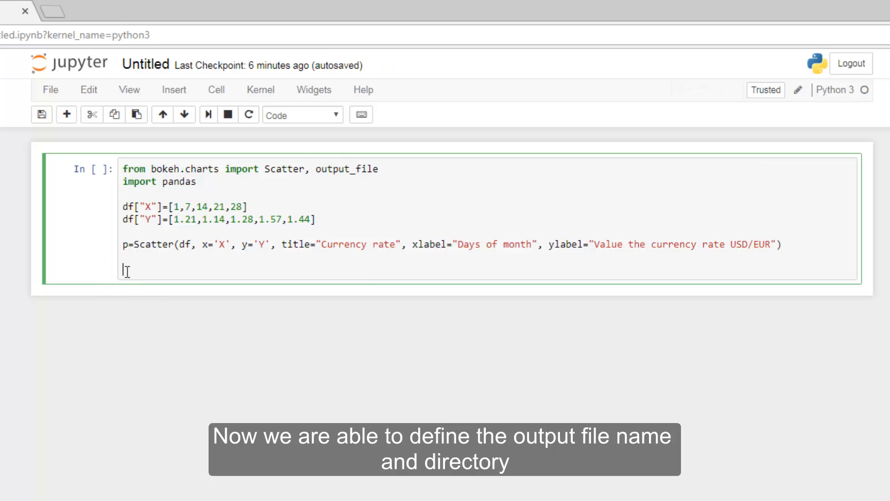
{"action": "type", "text": "outpur"}
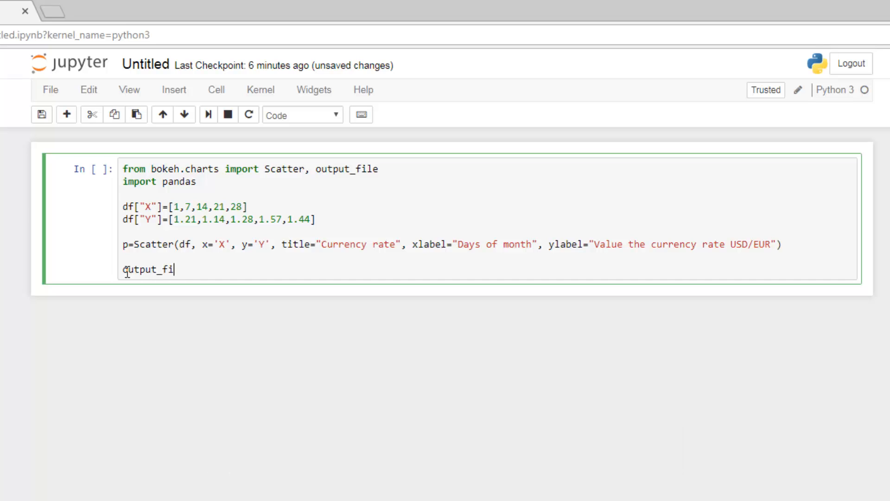
{"action": "type", "text": "le()"}
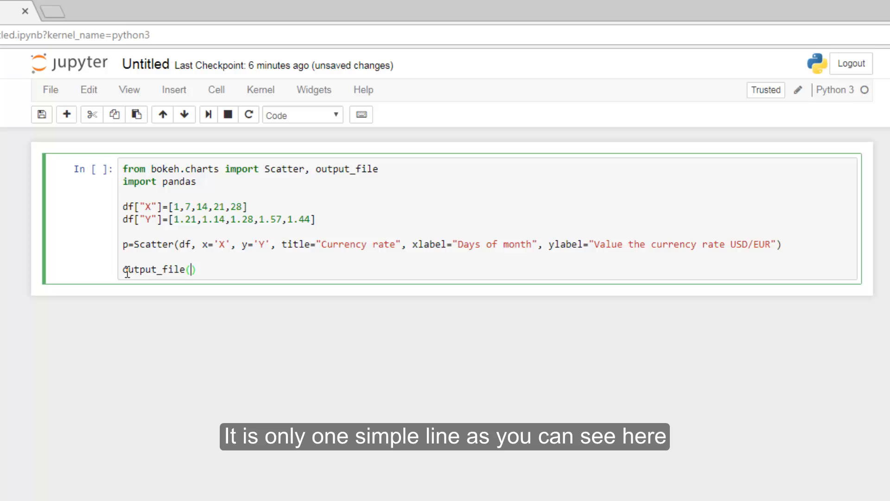
{"action": "type", "text": "\"\""}
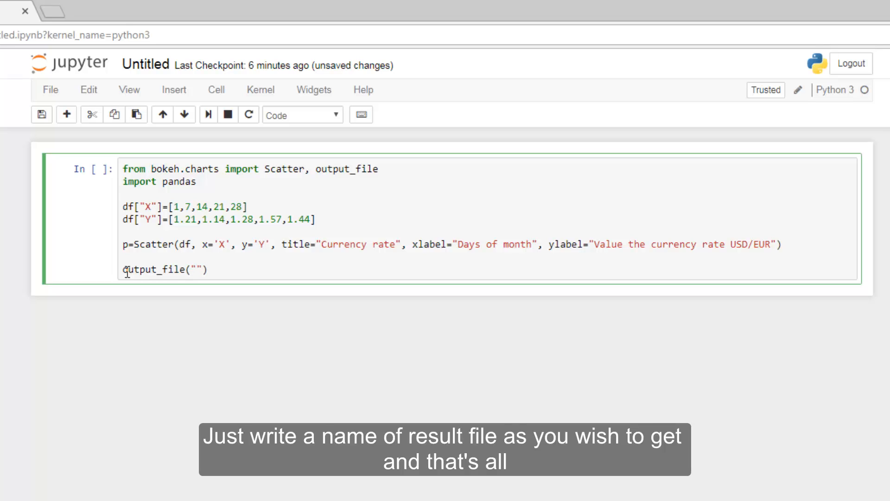
Step: Name the output file Scatter_chart_for_currency.html and extend the import with show
{"action": "left_click", "coordinate": [197, 269]}
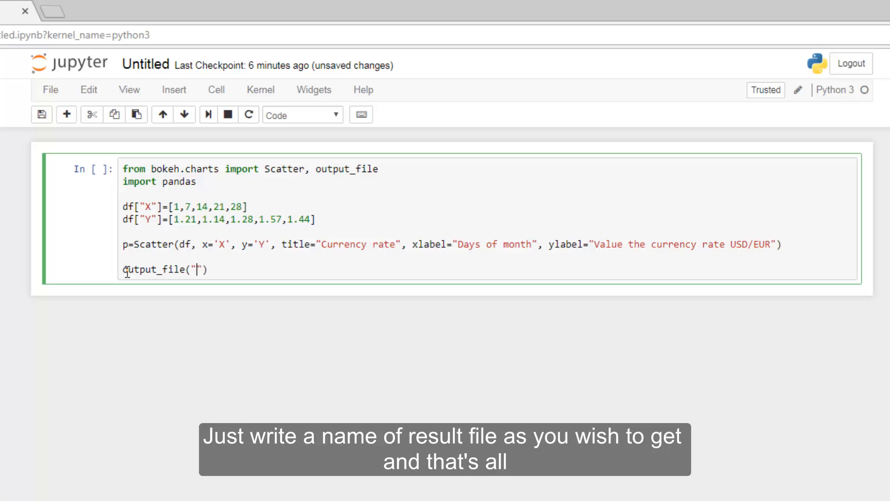
{"action": "type", "text": "S"}
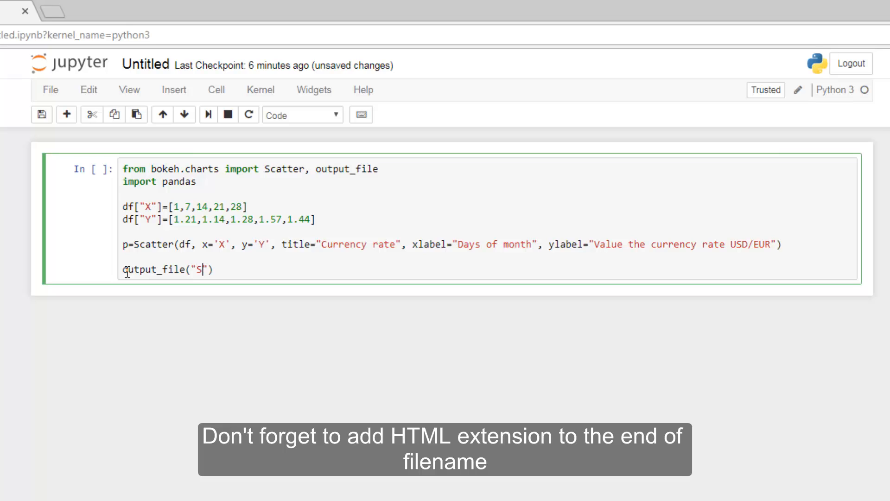
{"action": "type", "text": "catter_chart_for_currency.htm"}
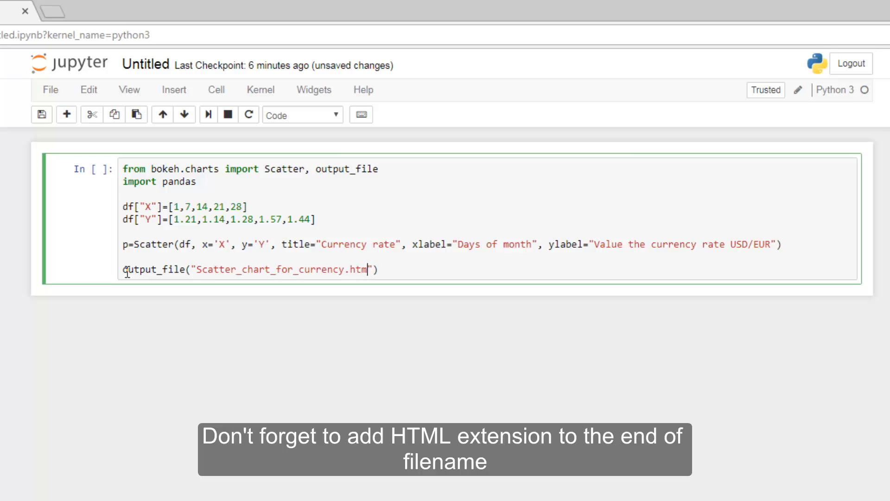
{"action": "type", "text": "l"}
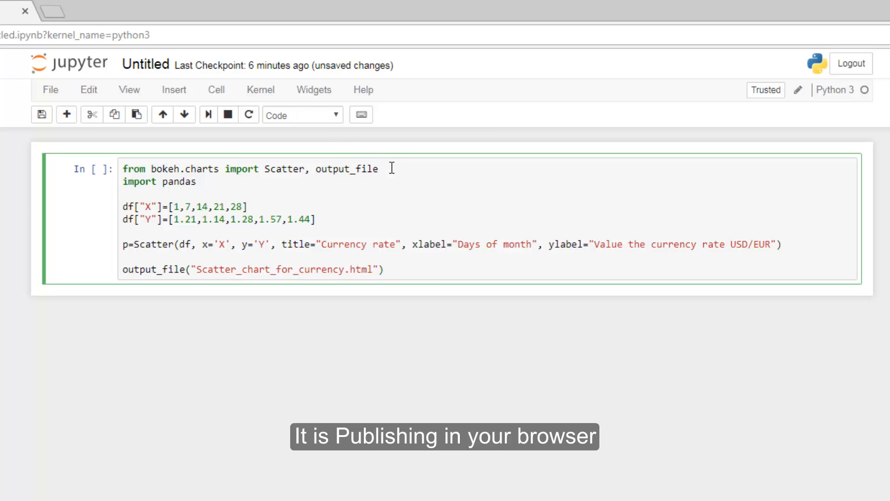
{"action": "type", "text": ","}
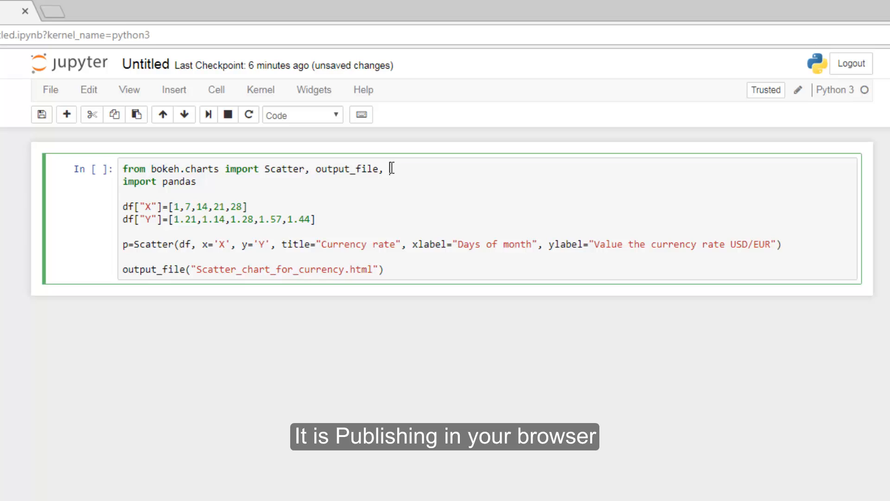
{"action": "type", "text": "show"}
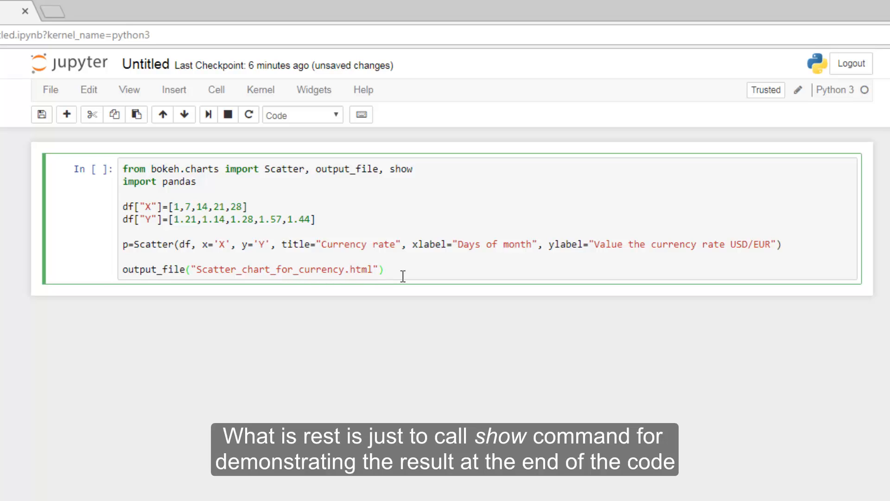
Step: End the cell with show(p) to display the scatter plot
{"action": "type", "text": "sho"}
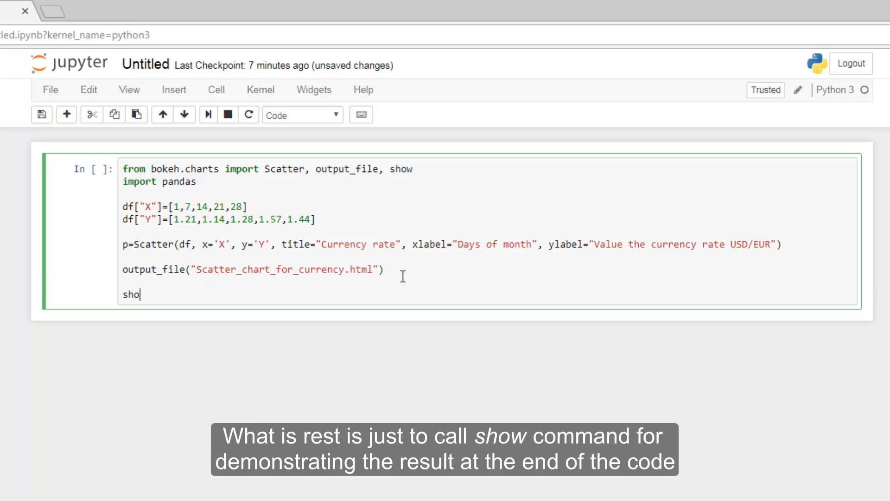
{"action": "type", "text": "w()"}
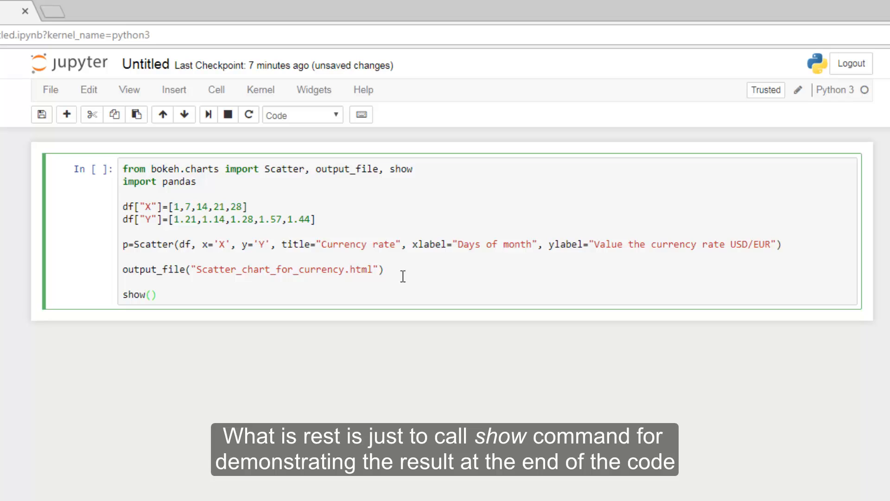
{"action": "type", "text": "p"}
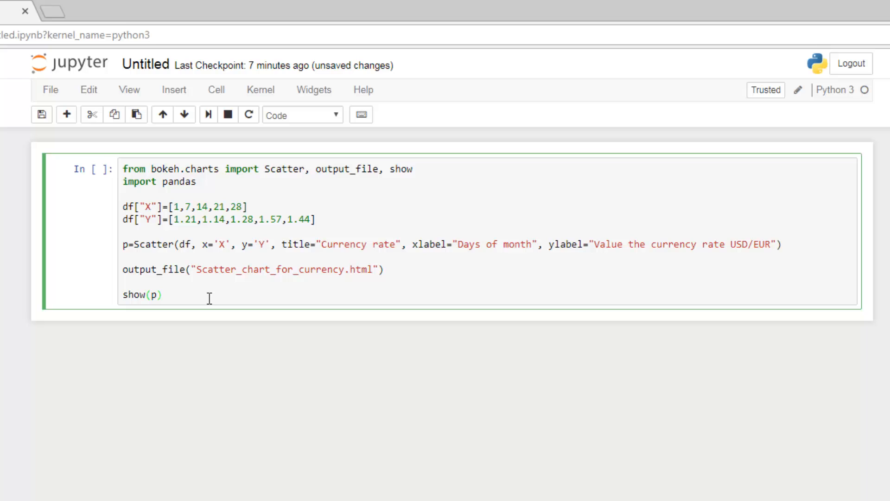
{"action": "left_click", "coordinate": [155, 293]}
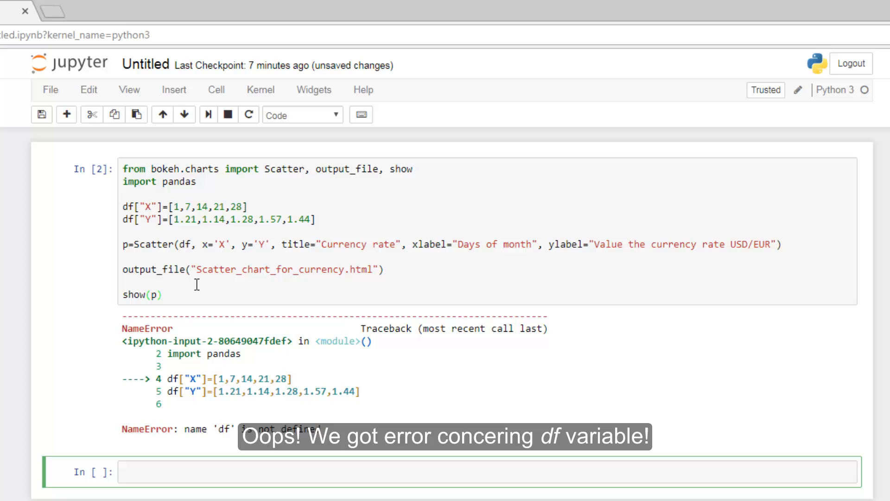
{"action": "mouse_move", "coordinate": [209, 325]}
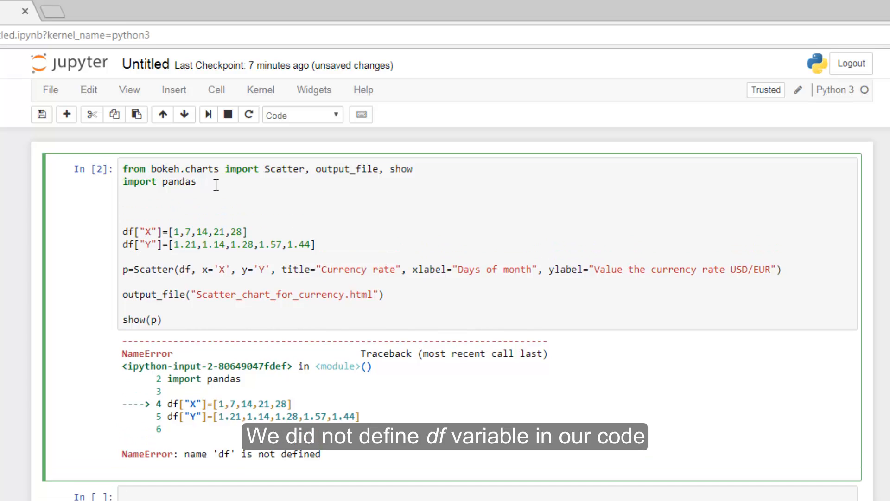
{"action": "mouse_move", "coordinate": [206, 453]}
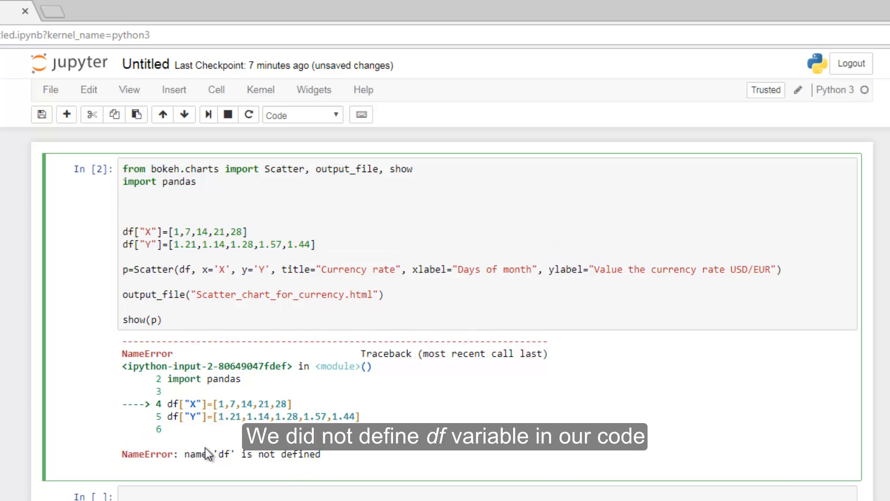
Step: Select text in the NameError output noting df is not defined
{"action": "left_click_drag", "start_coordinate": [190, 453], "coordinate": [327, 454]}
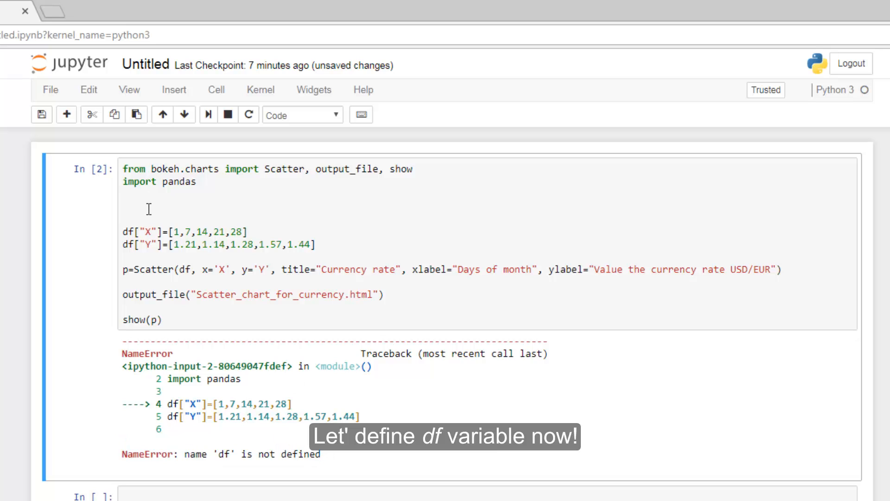
Step: Define df=pandas.DataFrame(columns=["X","Y"]) after the imports and return to the cell to rerun it
{"action": "type", "text": "def"}
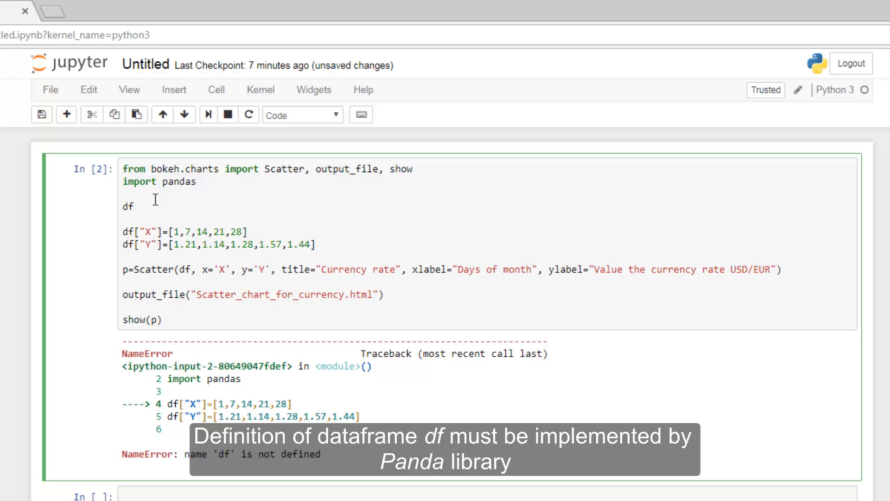
{"action": "type", "text": "=pandas"}
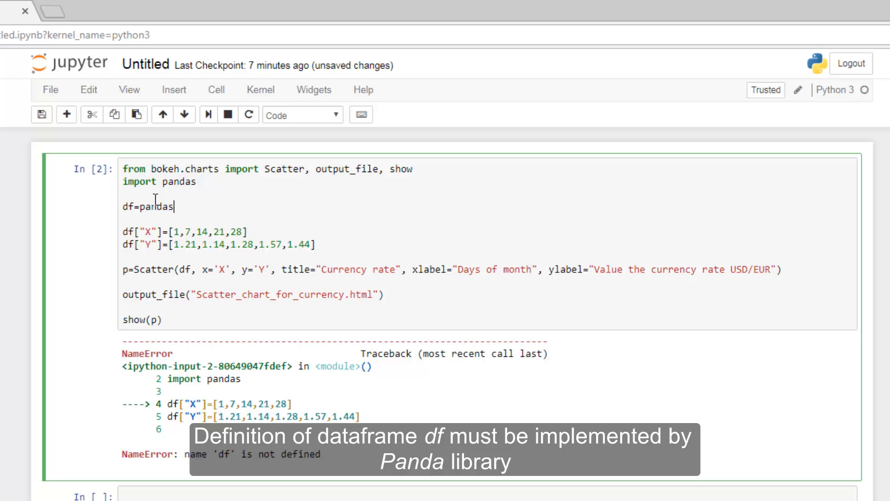
{"action": "type", "text": ".D"}
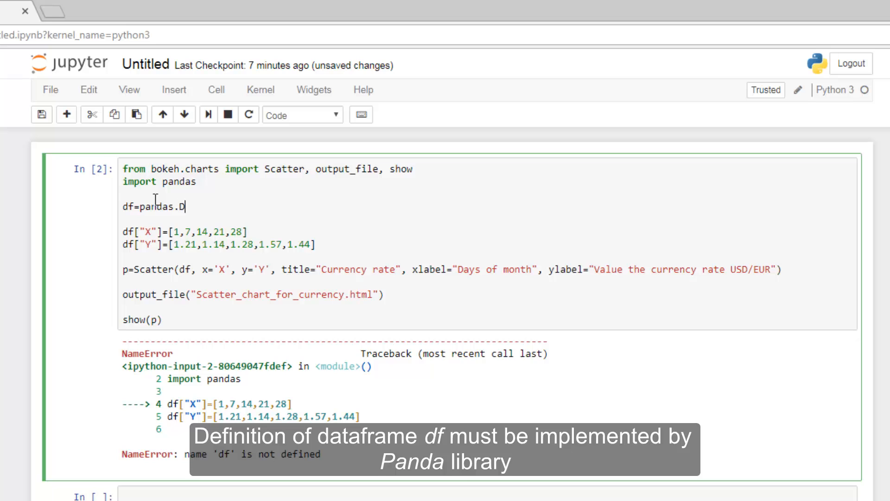
{"action": "type", "text": "ataFrame"}
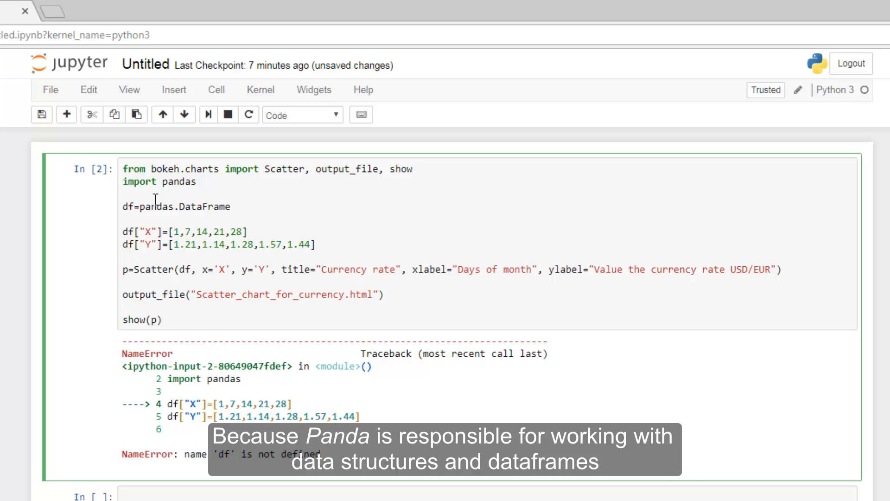
{"action": "type", "text": "(columns"}
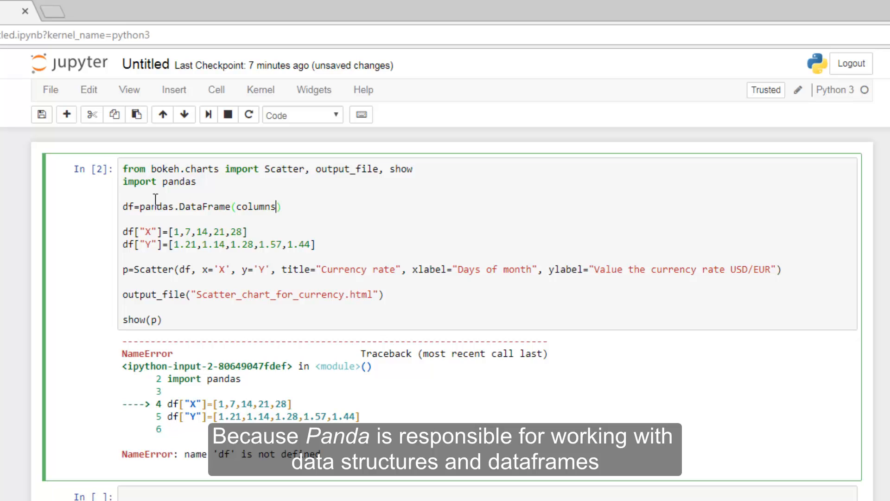
{"action": "type", "text": "="}
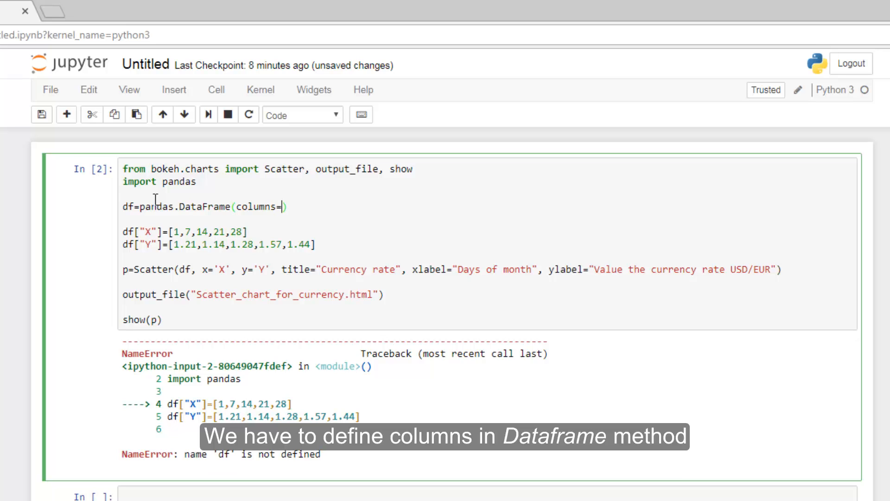
{"action": "type", "text": "[]"}
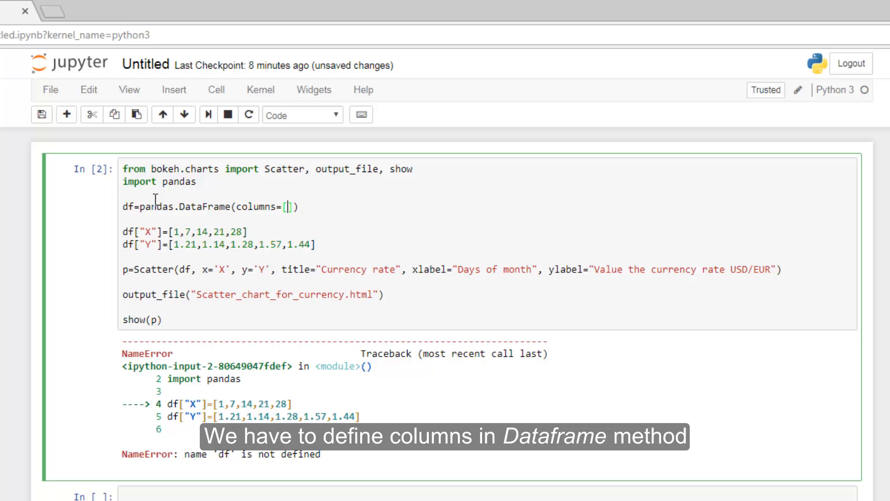
{"action": "type", "text": "\"X\""}
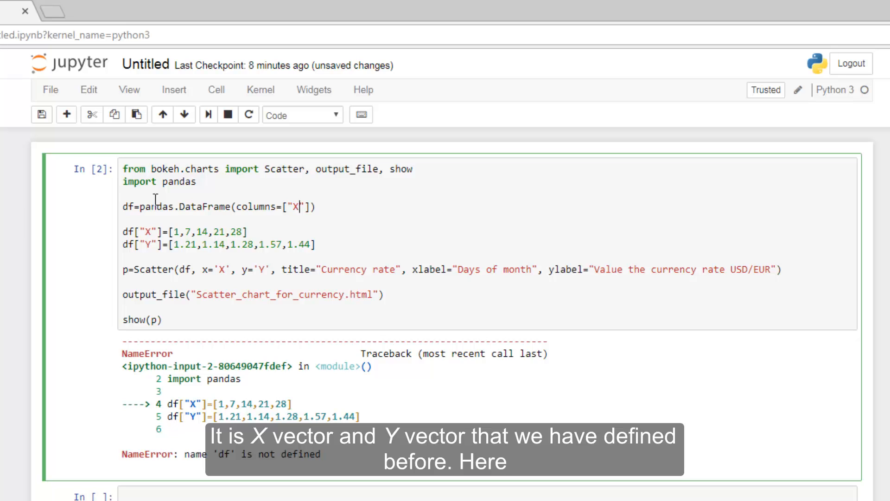
{"action": "type", "text": ","}
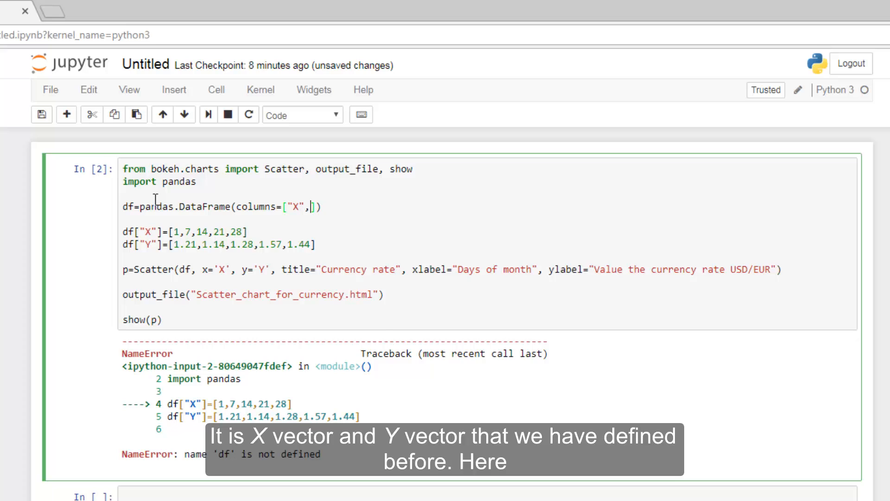
{"action": "type", "text": "\"Y\""}
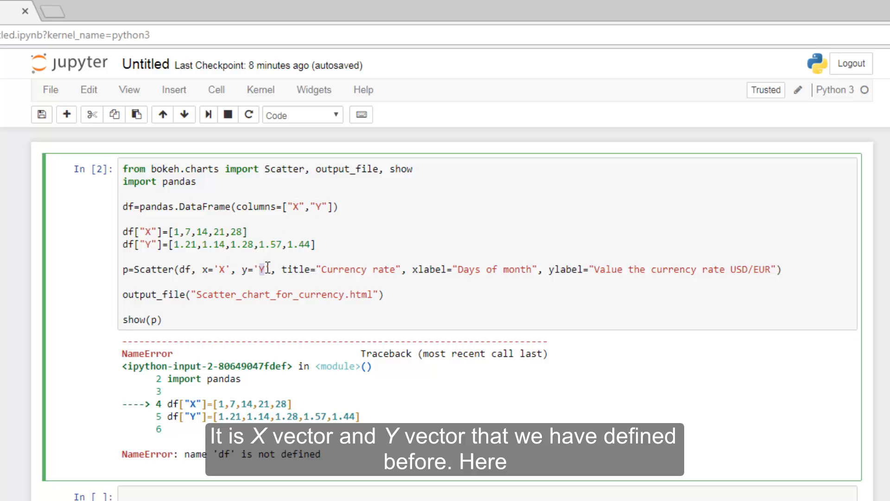
{"action": "type", "text": "Y"}
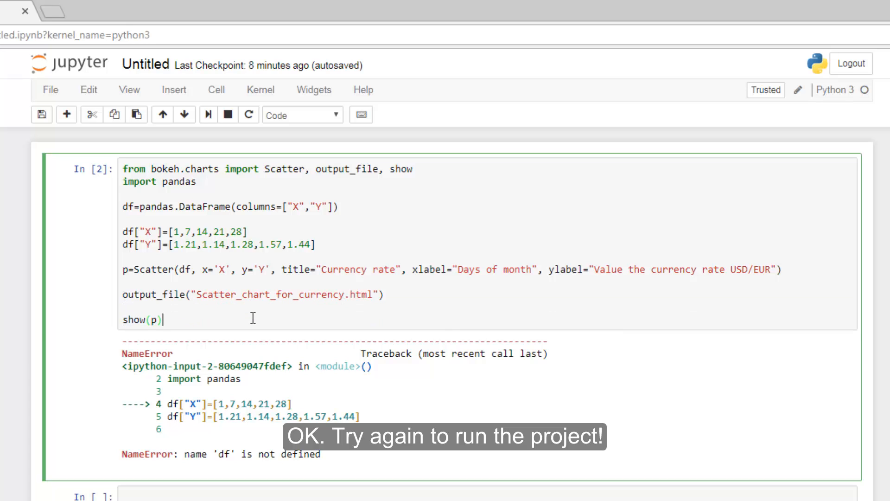
{"action": "left_click", "coordinate": [331, 9]}
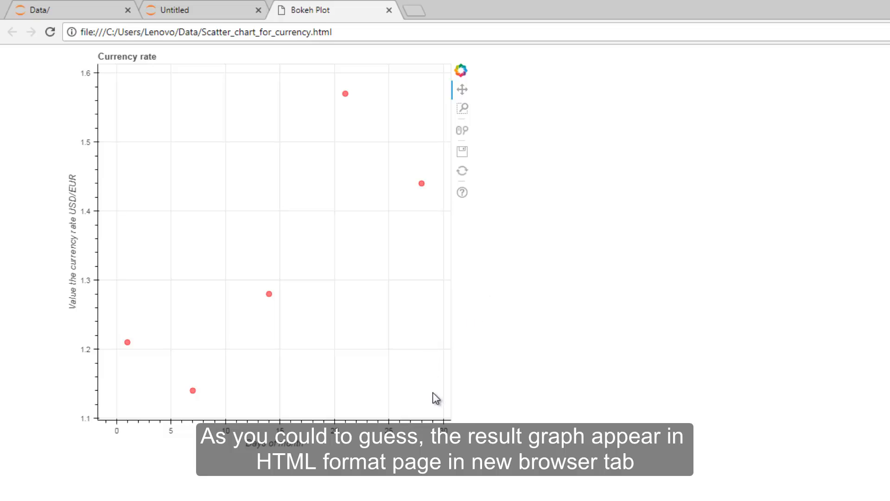
{"action": "mouse_move", "coordinate": [225, 33]}
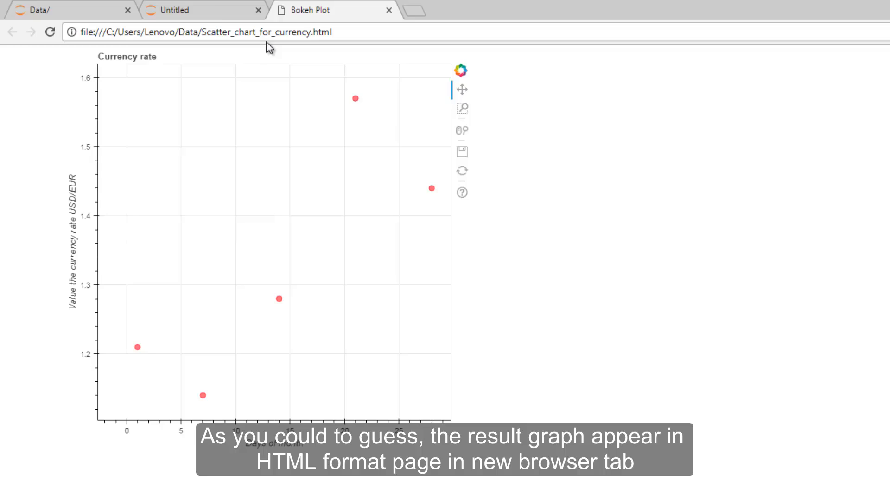
Step: Compare the Bokeh Plot tab's five points against the notebook's X and Y values
{"action": "left_click", "coordinate": [201, 10]}
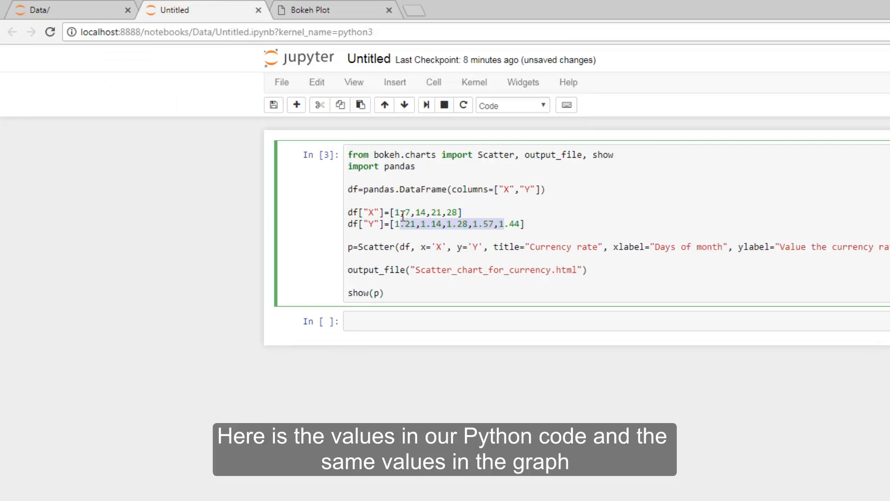
{"action": "left_click", "coordinate": [329, 9]}
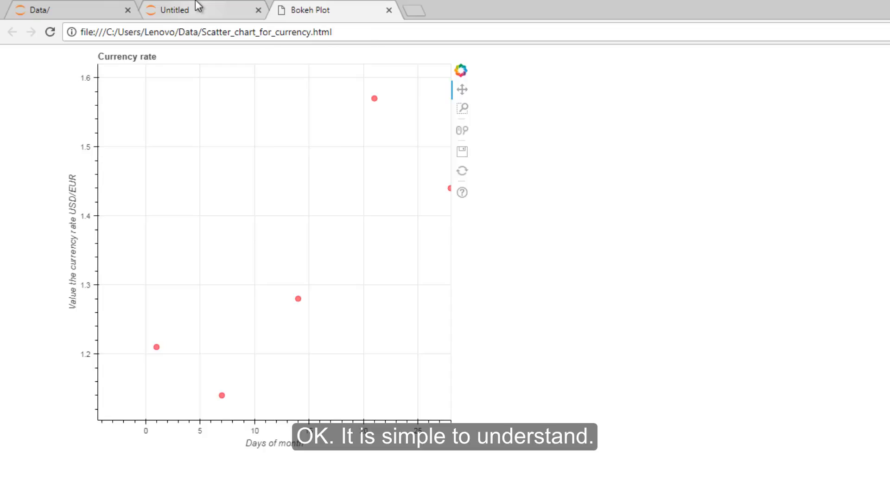
{"action": "left_click", "coordinate": [176, 9]}
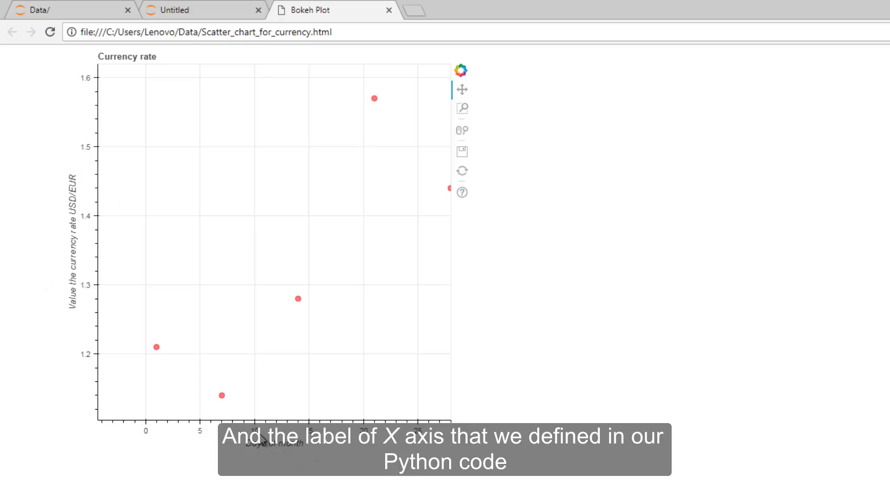
{"action": "mouse_move", "coordinate": [462, 151]}
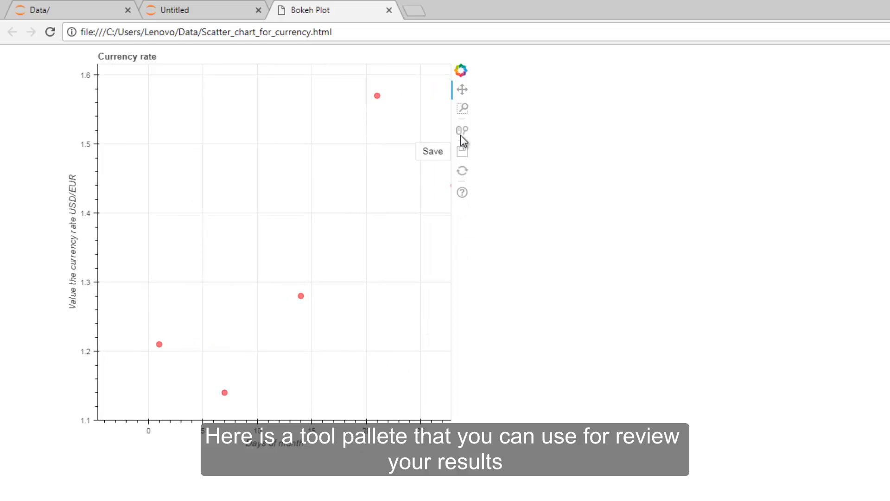
{"action": "mouse_move", "coordinate": [462, 108]}
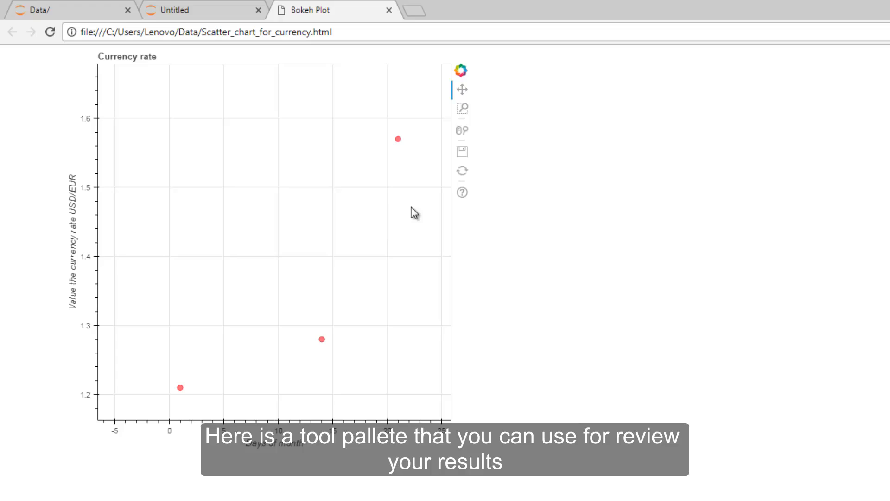
Step: Pan and zoom the Currency rate plot with the Bokeh tool palette
{"action": "left_click", "coordinate": [461, 151]}
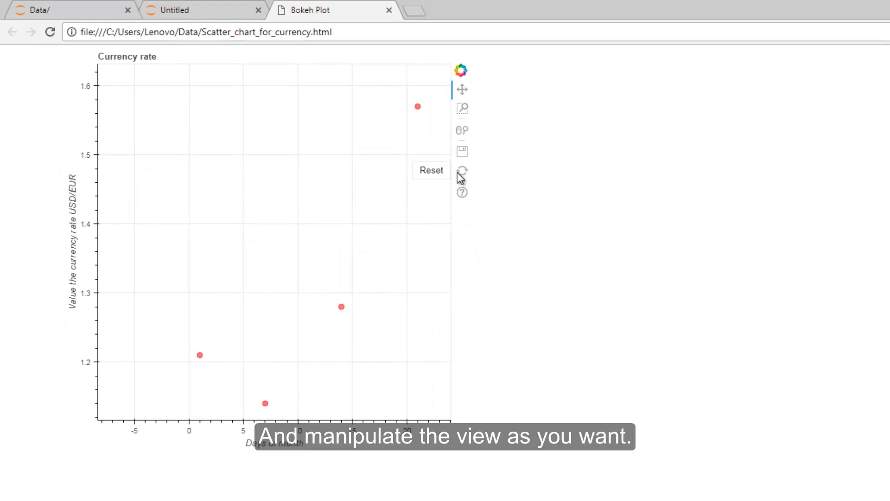
{"action": "mouse_move", "coordinate": [461, 129]}
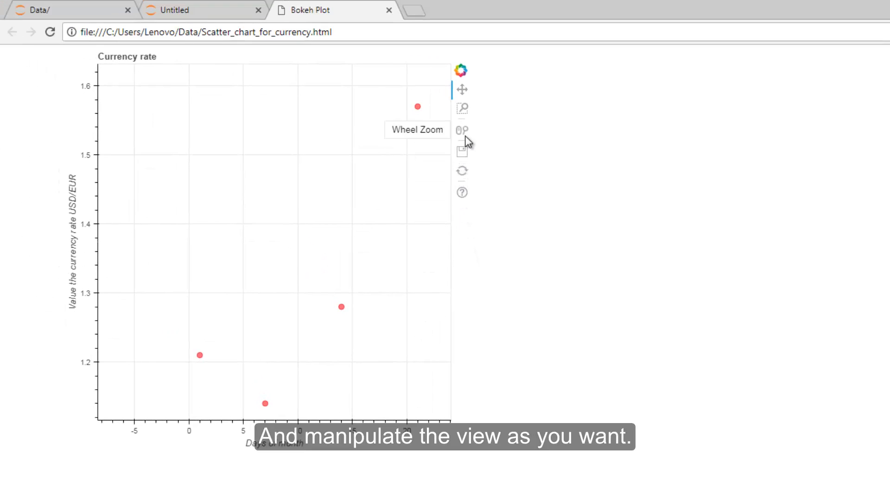